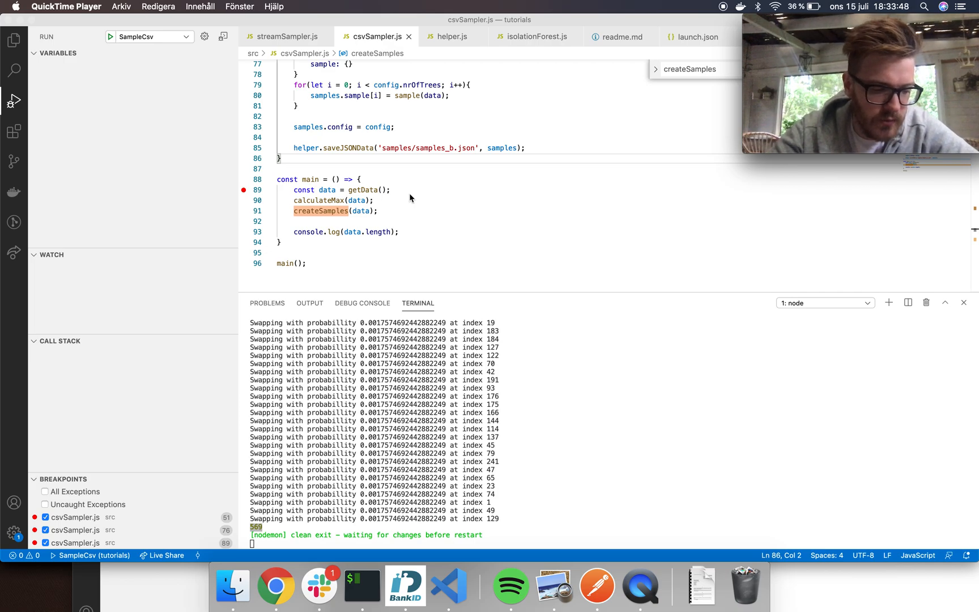
Step: Scroll through csvSampler.js to review the code before debugging
{"action": "left_click", "coordinate": [278, 586]}
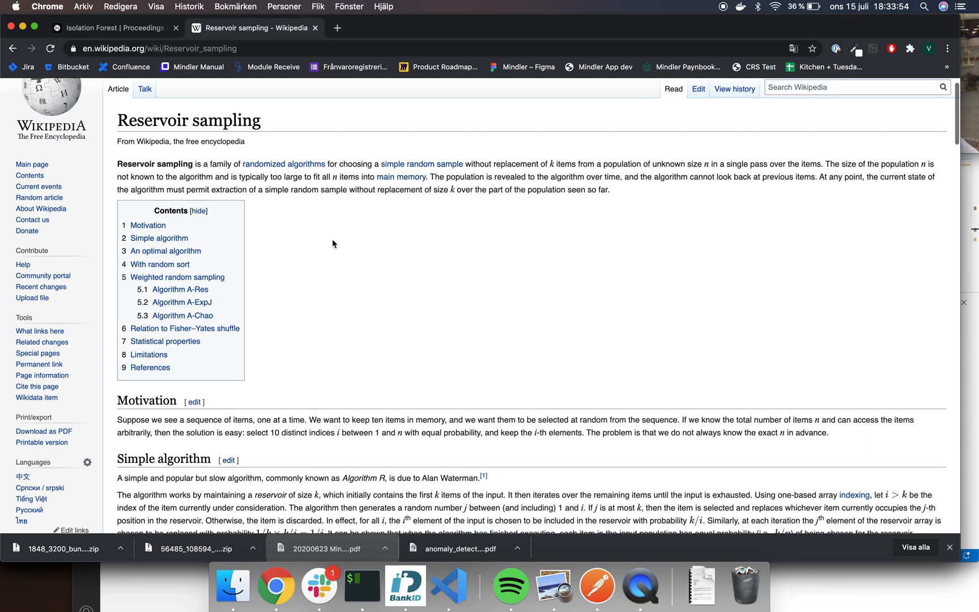
{"action": "scroll", "scroll_direction": "down", "scroll_amount": 3}
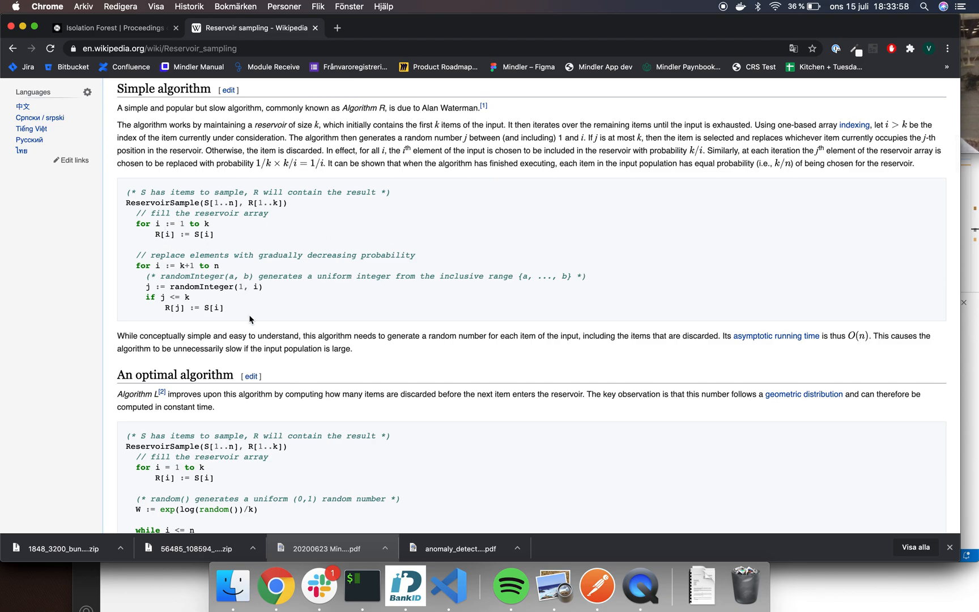
{"action": "scroll", "scroll_direction": "down", "scroll_amount": 3}
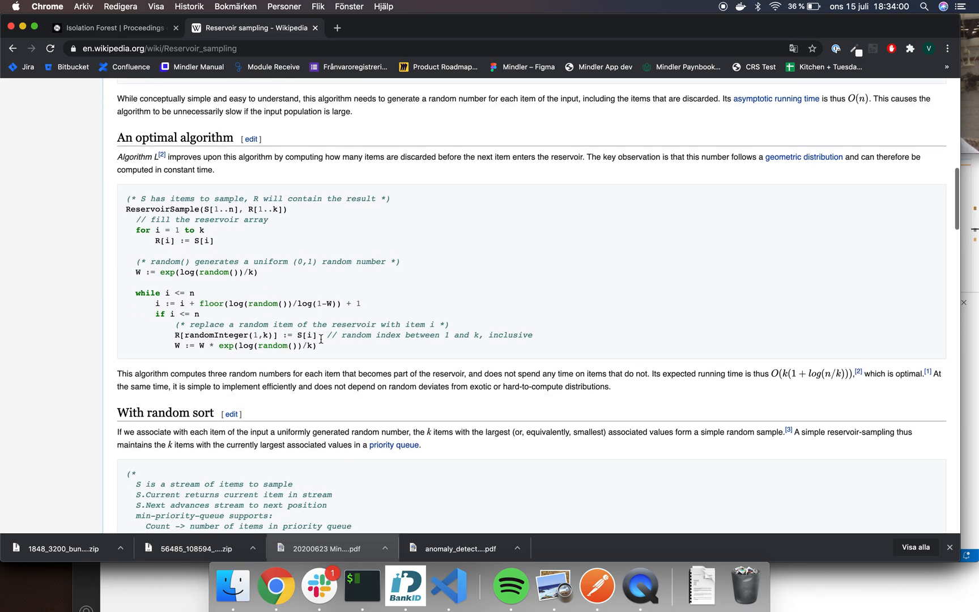
{"action": "scroll", "scroll_direction": "down", "scroll_amount": 3}
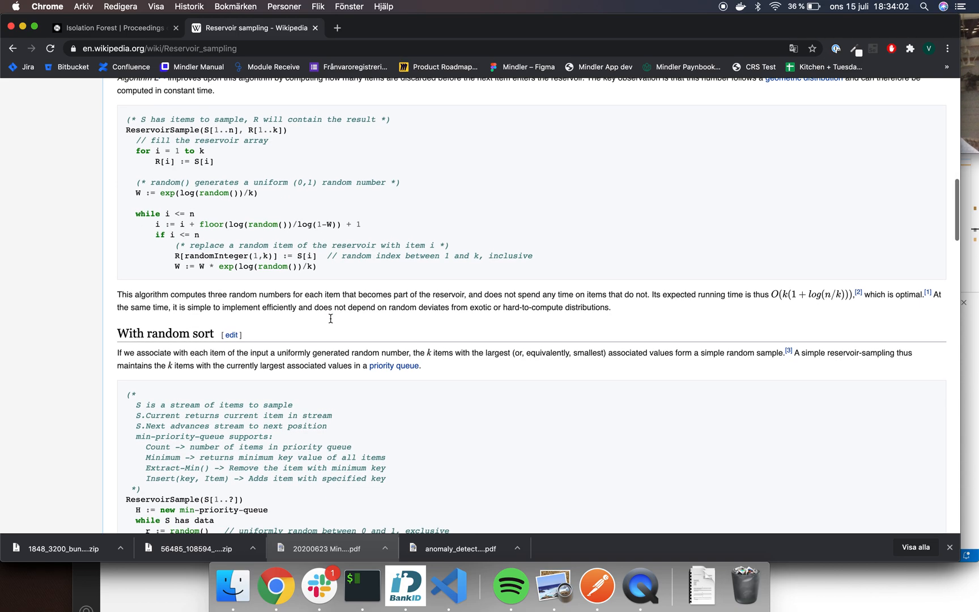
{"action": "scroll", "scroll_direction": "down", "scroll_amount": 3}
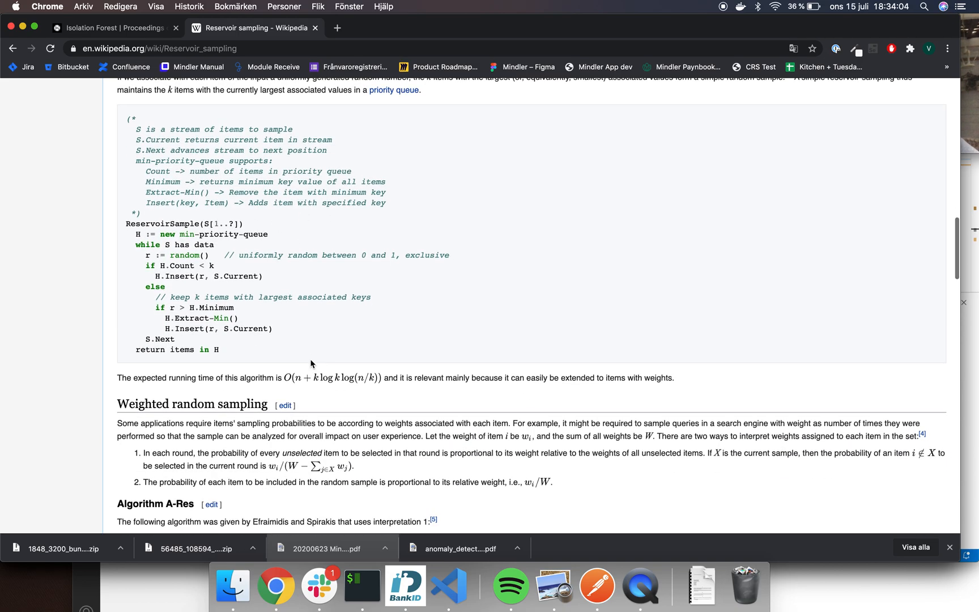
{"action": "scroll", "scroll_direction": "down", "scroll_amount": 3}
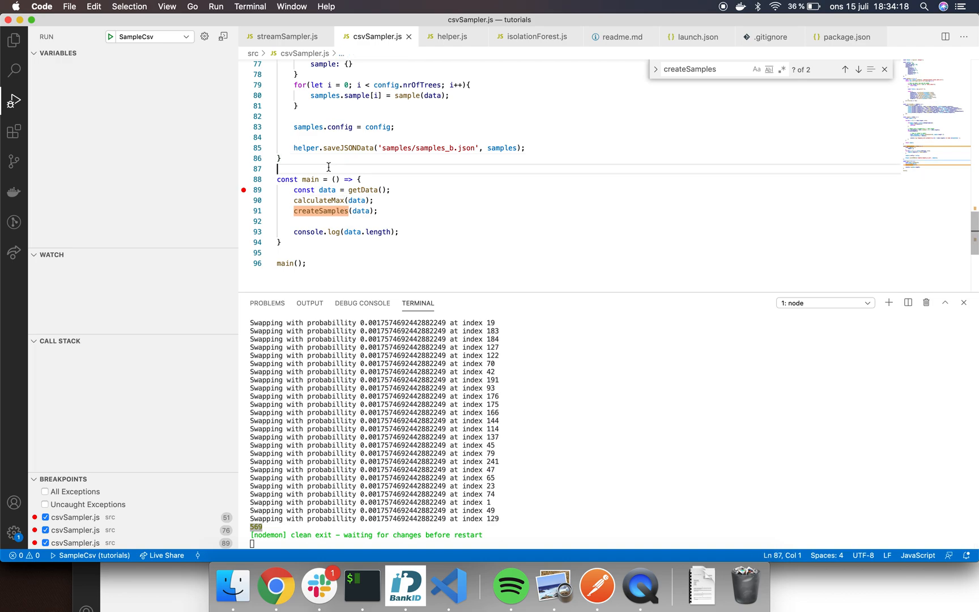
Step: Start the SampleCsv debug configuration so execution pauses at main's getData breakpoint
{"action": "left_click", "coordinate": [13, 40]}
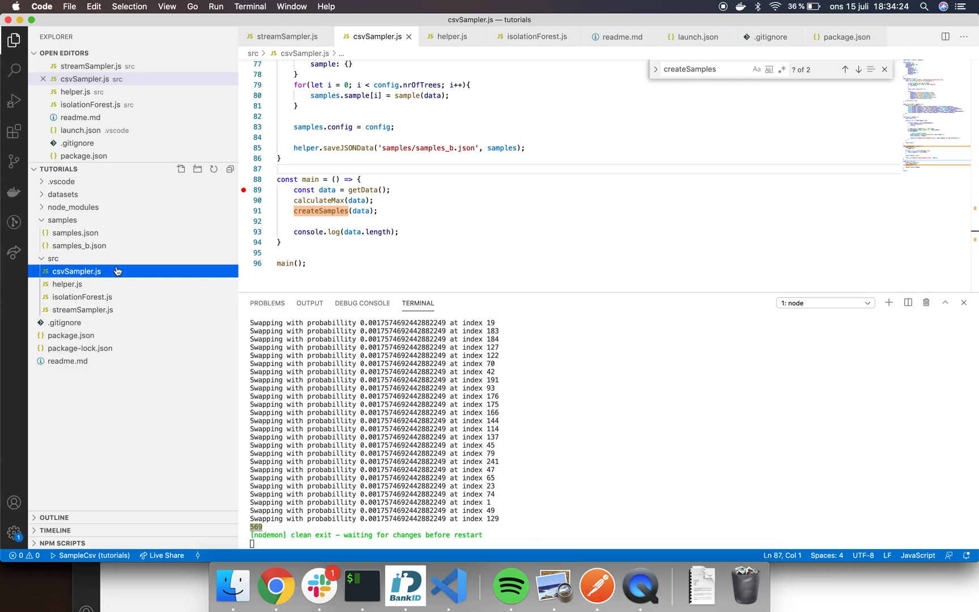
{"action": "mouse_move", "coordinate": [13, 160]}
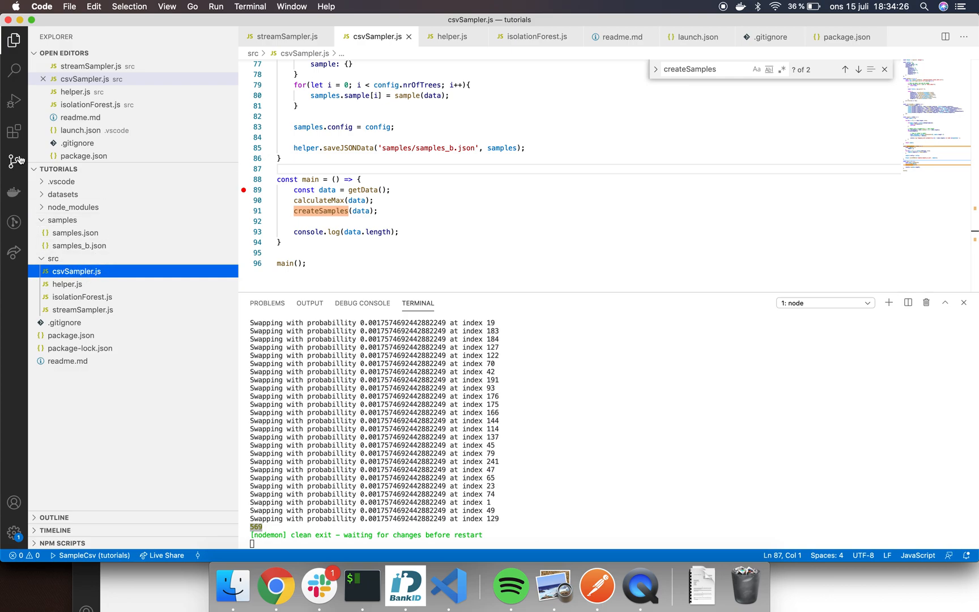
{"action": "left_click", "coordinate": [14, 100]}
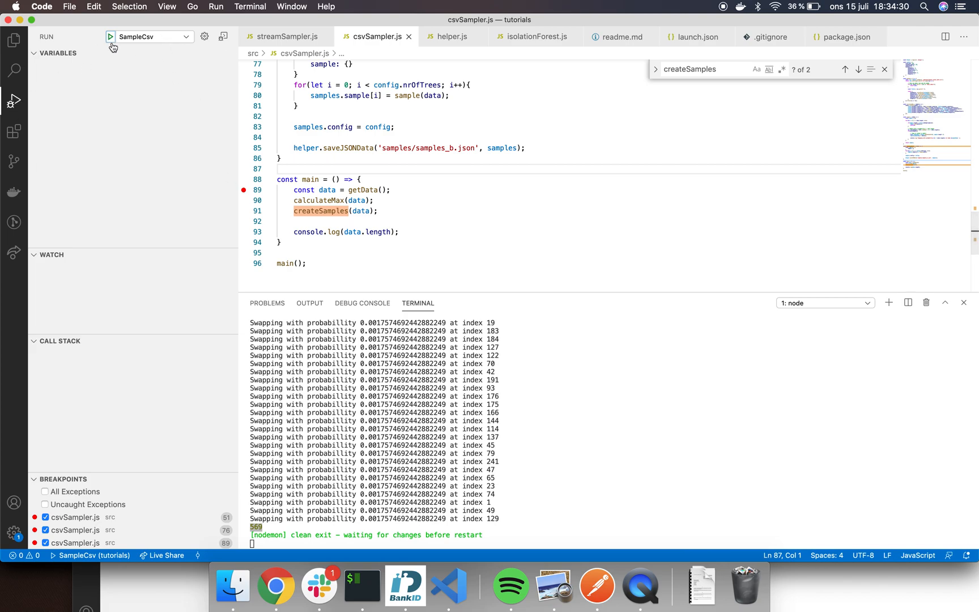
{"action": "left_click", "coordinate": [111, 36]}
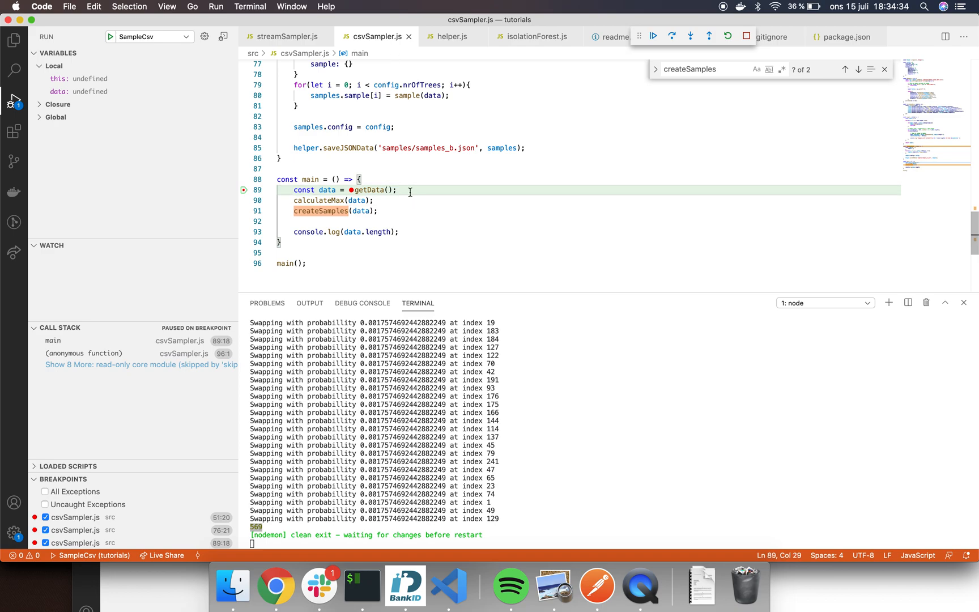
Step: Jump from the getData call in main to the getData function loading Breast_cancer_data.csv
{"action": "double_click", "coordinate": [368, 191]}
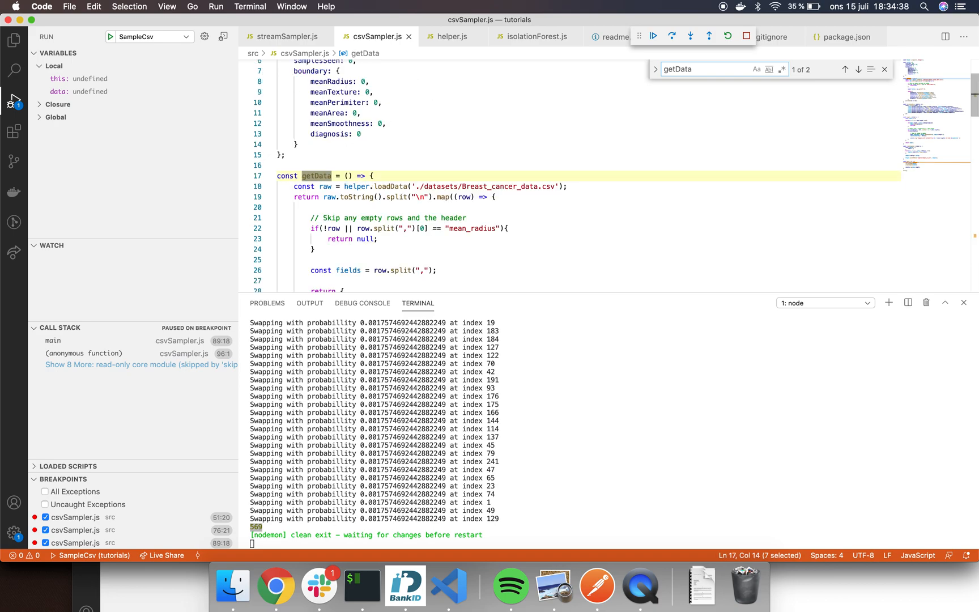
{"action": "left_click", "coordinate": [244, 144]}
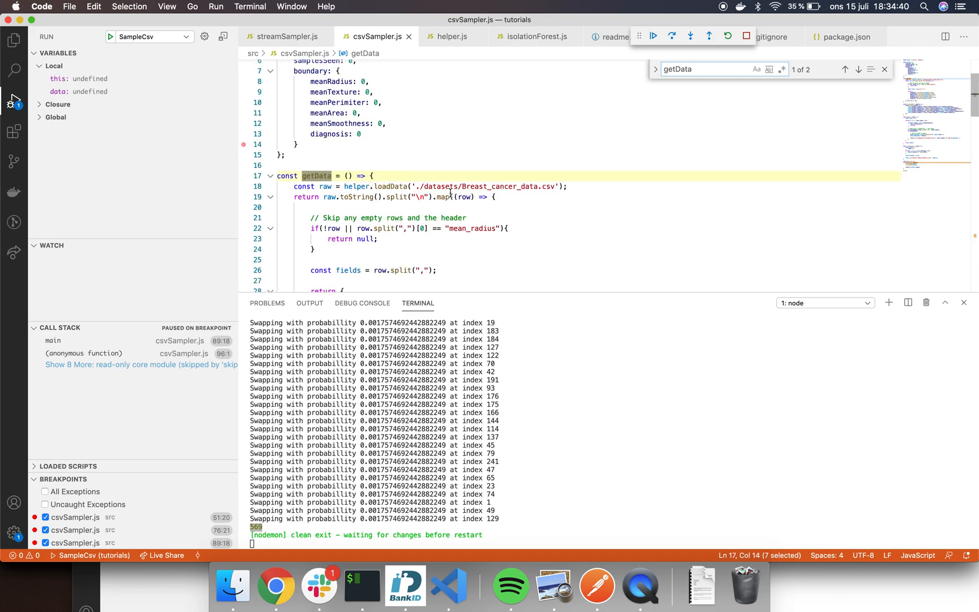
{"action": "double_click", "coordinate": [500, 186]}
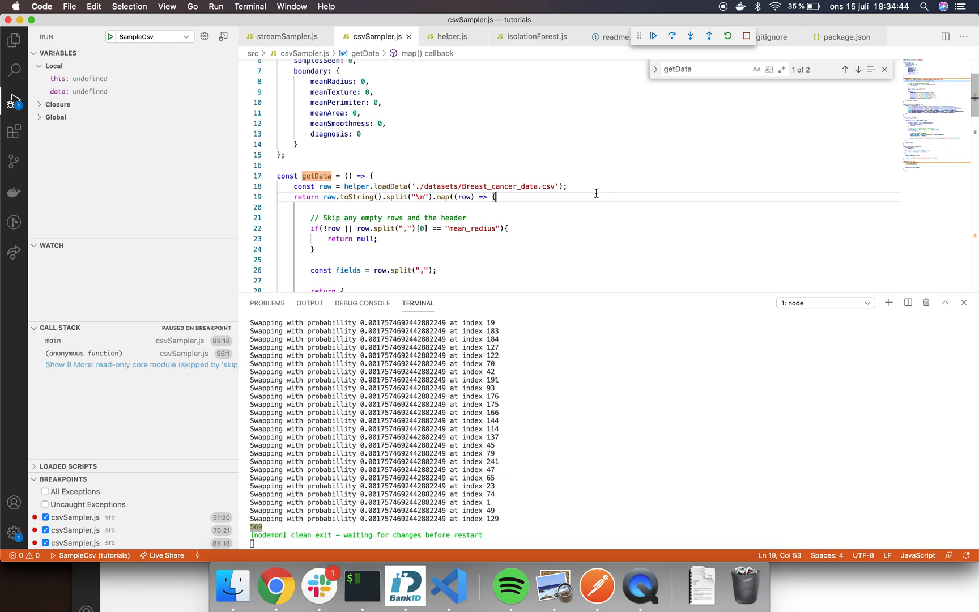
{"action": "mouse_move", "coordinate": [352, 195]}
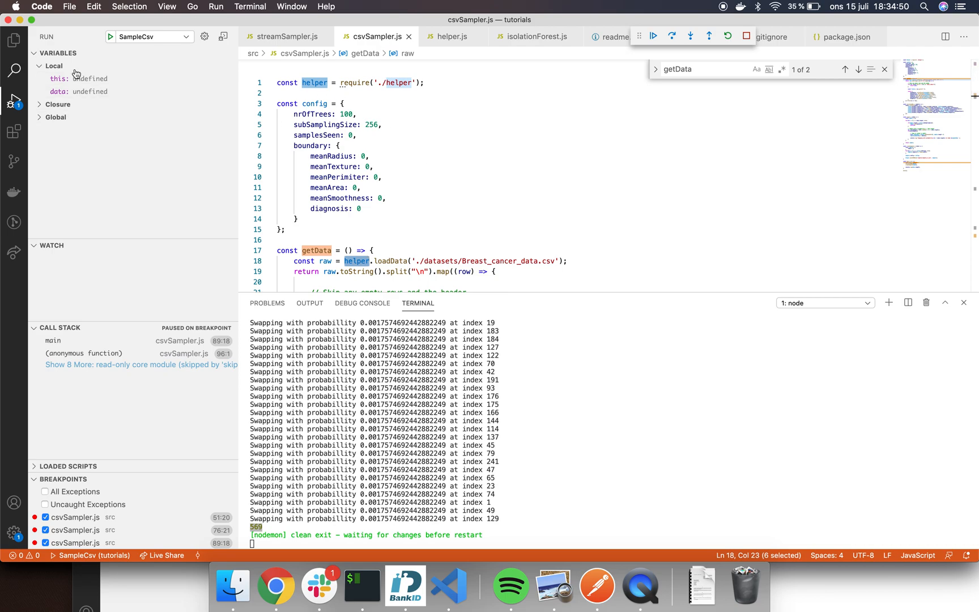
{"action": "scroll", "scroll_direction": "down", "scroll_amount": 3}
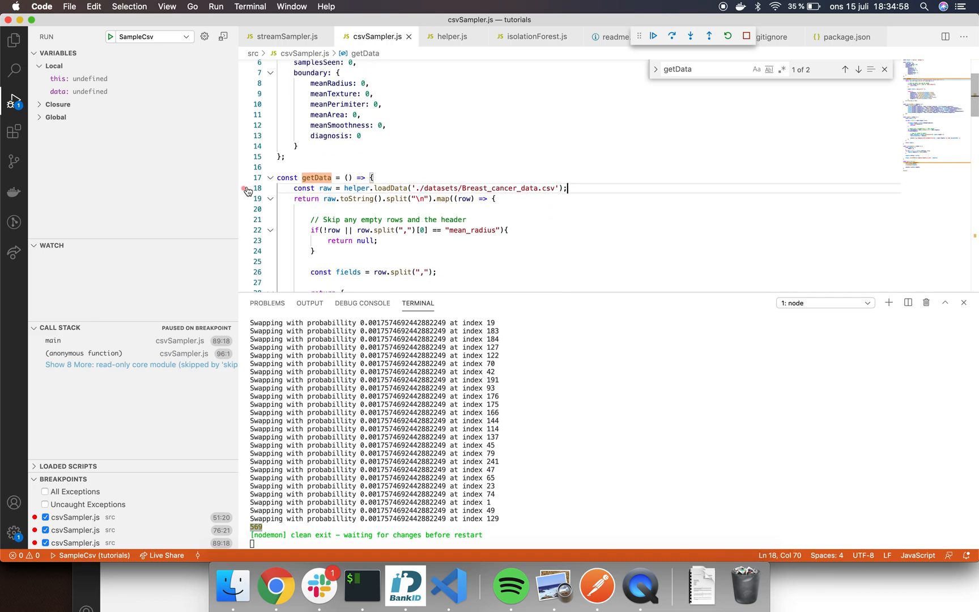
Step: Break where the CSV loads and where a row is split, then continue into getData's row callback
{"action": "left_click", "coordinate": [690, 35]}
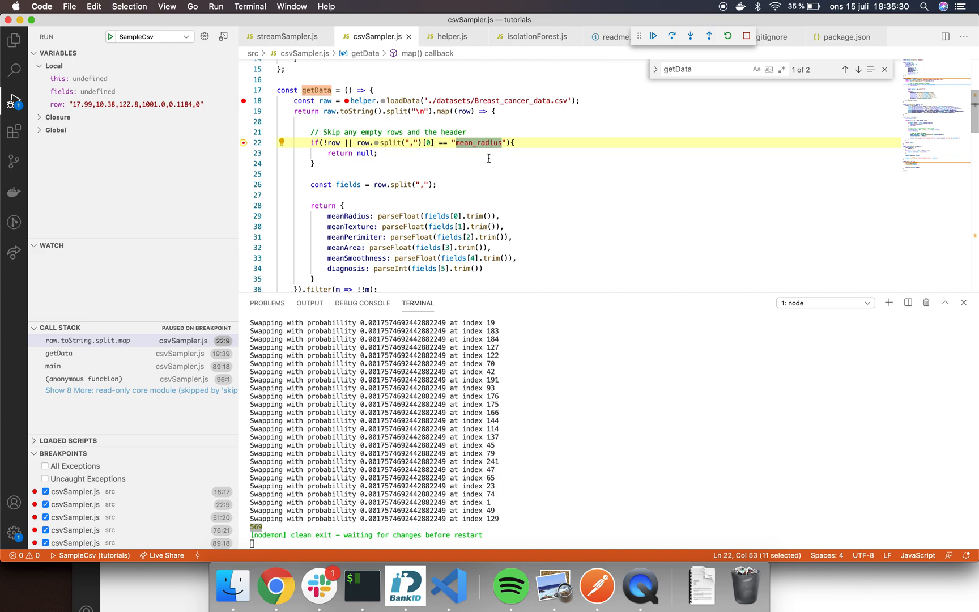
{"action": "left_click", "coordinate": [366, 154]}
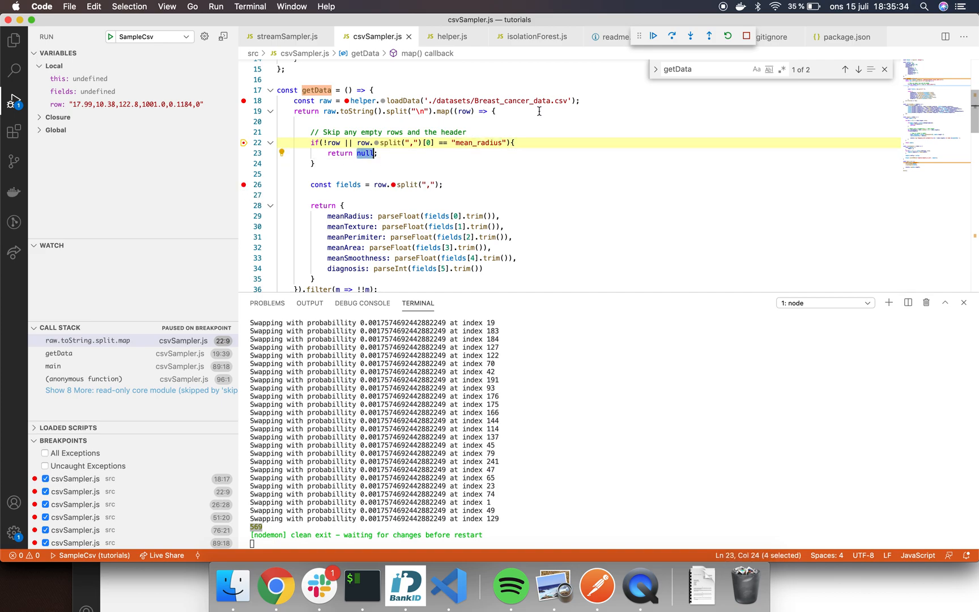
{"action": "left_click", "coordinate": [653, 35]}
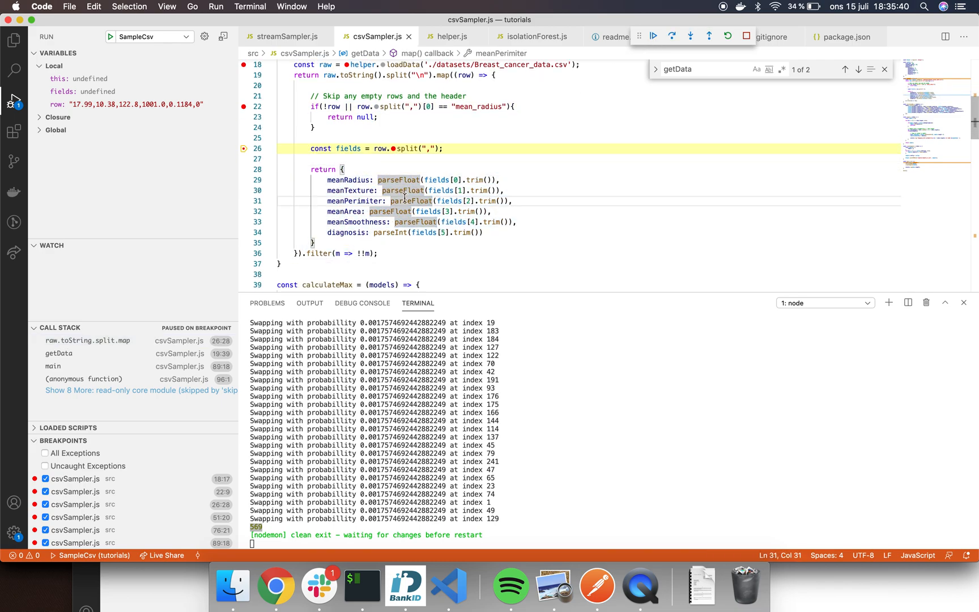
{"action": "scroll", "scroll_direction": "down", "scroll_amount": 3}
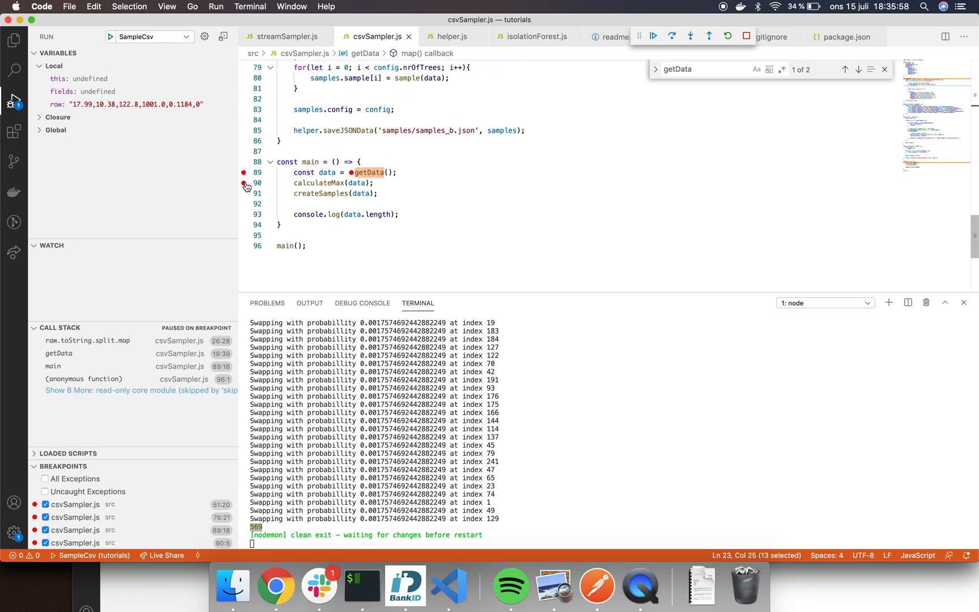
Step: Continue to calculateMax(data) and expand rows of the 569-entry data array to see diagnosis and mean fields
{"action": "left_click", "coordinate": [672, 35]}
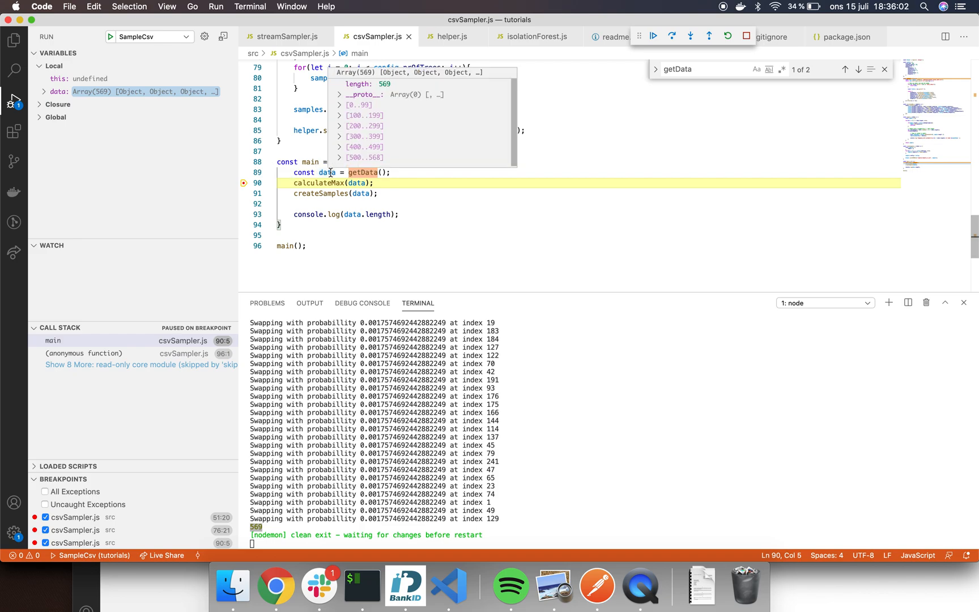
{"action": "left_click", "coordinate": [341, 105]}
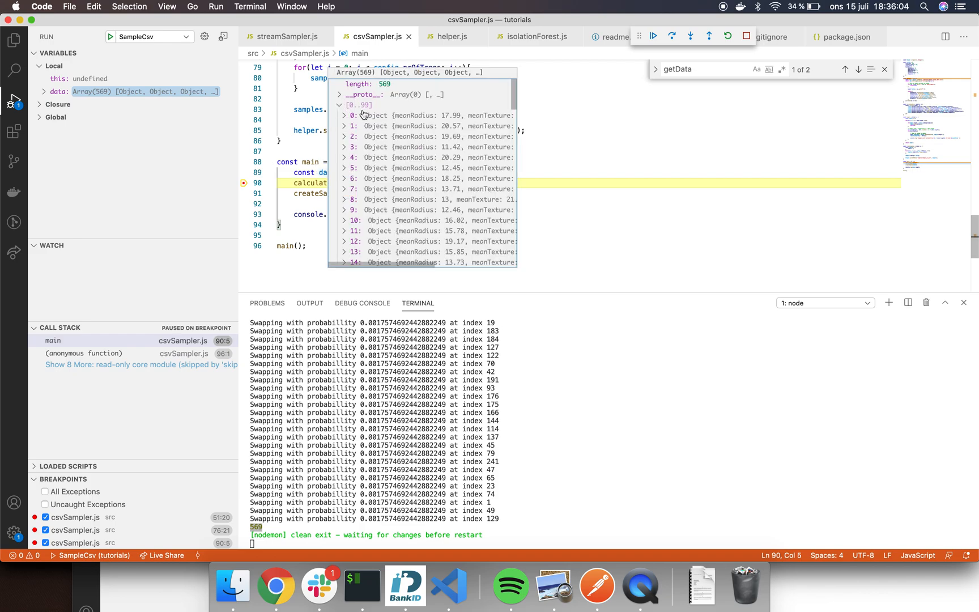
{"action": "left_click", "coordinate": [344, 115]}
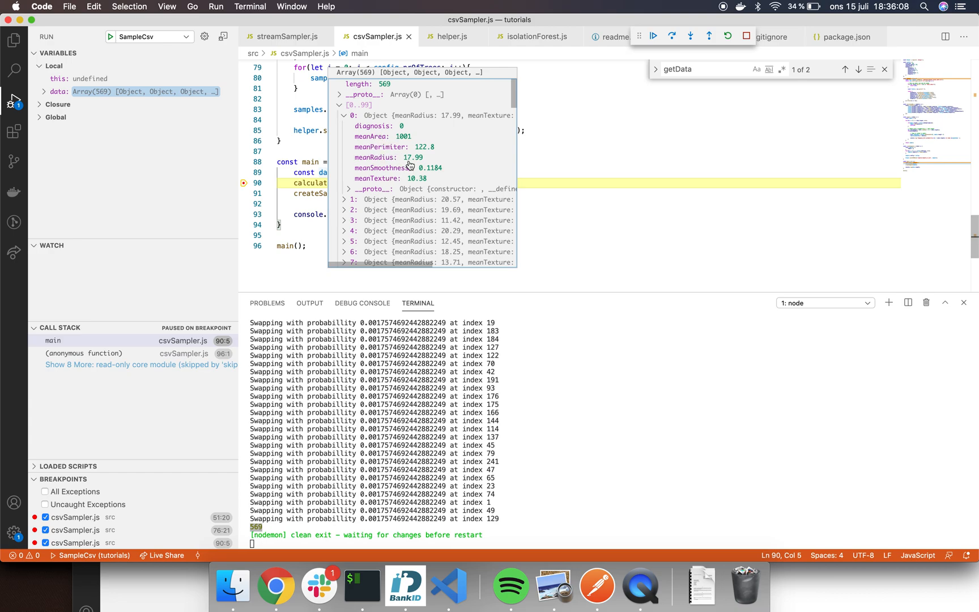
{"action": "mouse_move", "coordinate": [480, 173]}
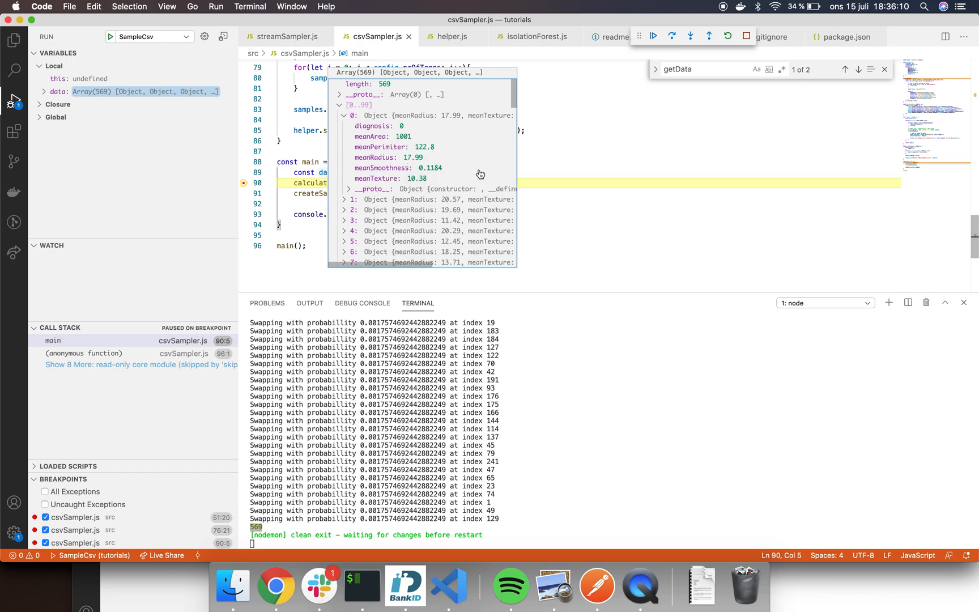
{"action": "mouse_move", "coordinate": [369, 136]}
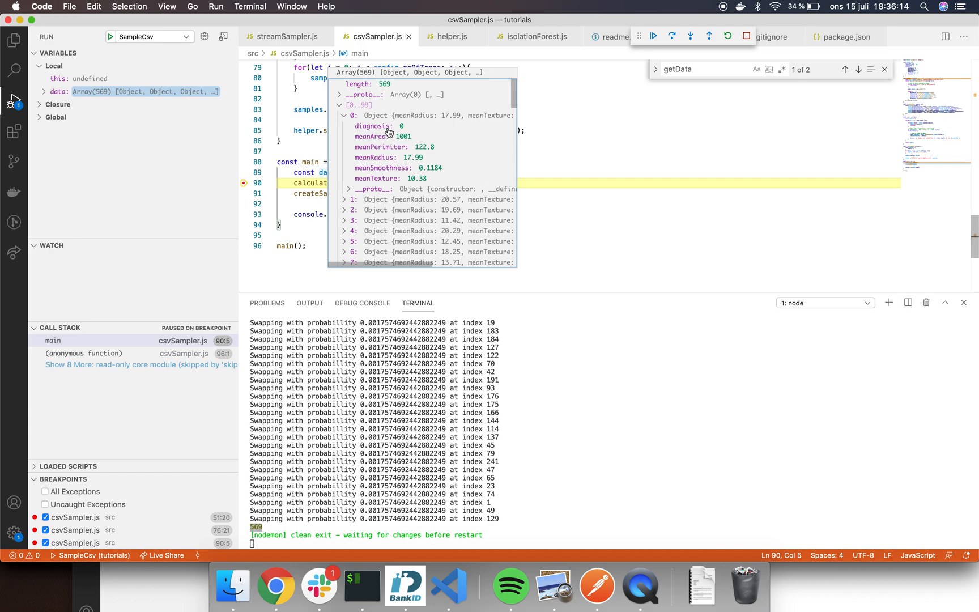
{"action": "mouse_move", "coordinate": [392, 136]}
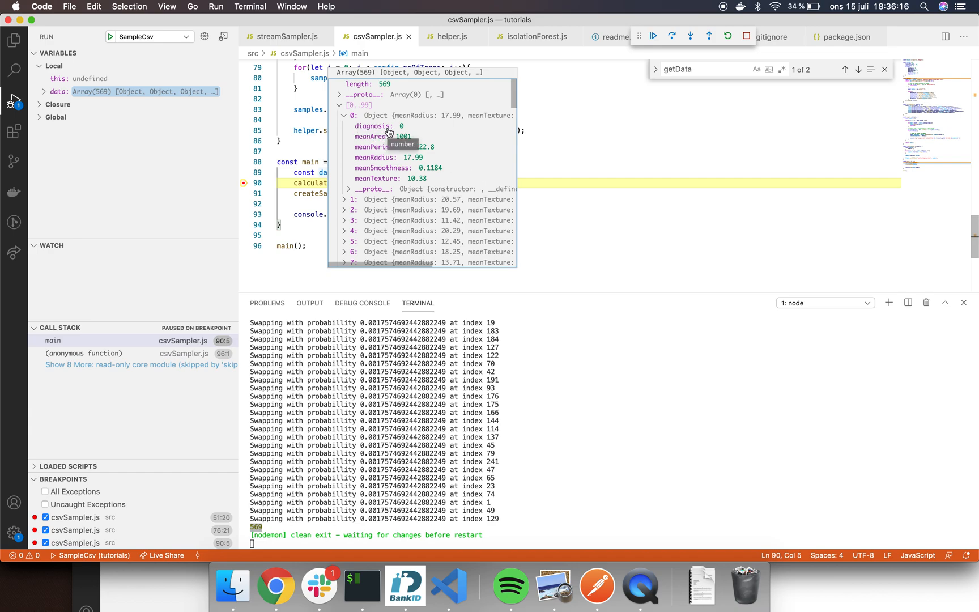
{"action": "mouse_move", "coordinate": [381, 131]}
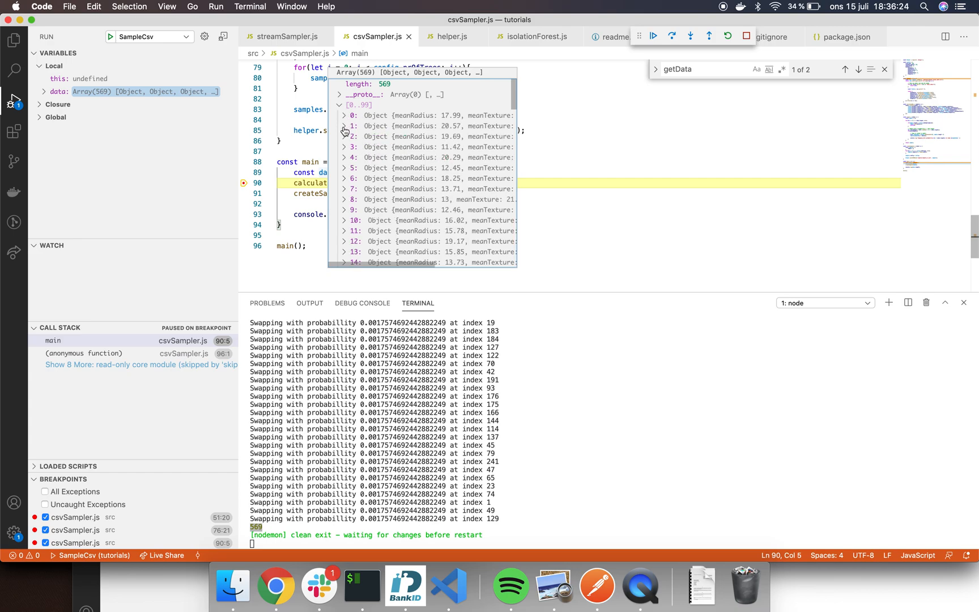
{"action": "left_click", "coordinate": [344, 126]}
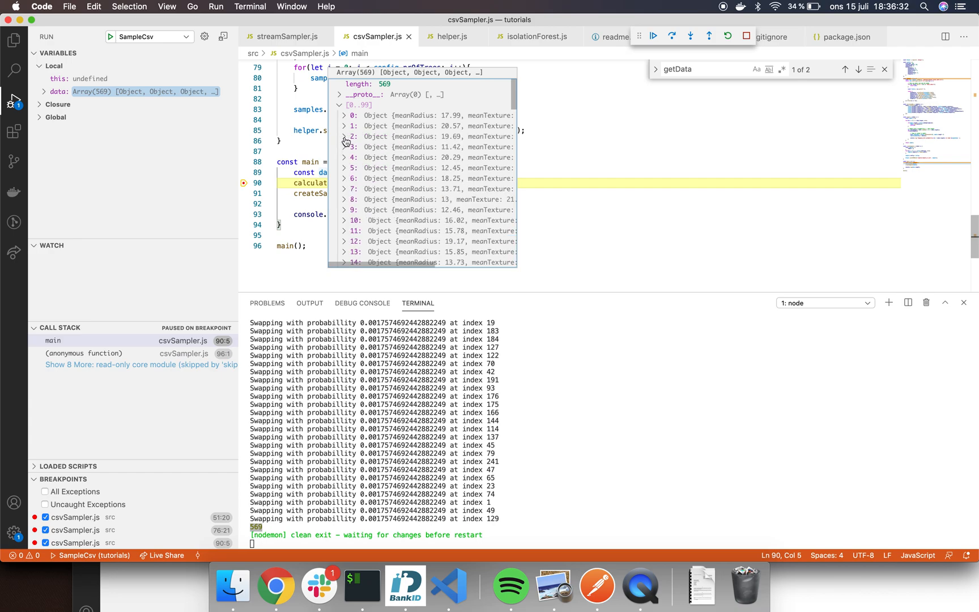
{"action": "mouse_move", "coordinate": [346, 151]}
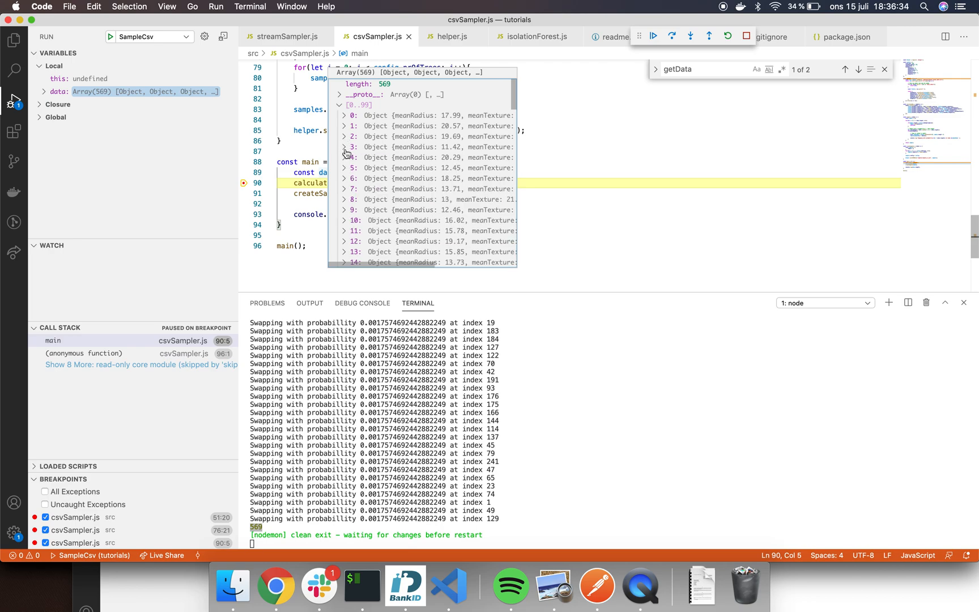
{"action": "left_click", "coordinate": [345, 146]}
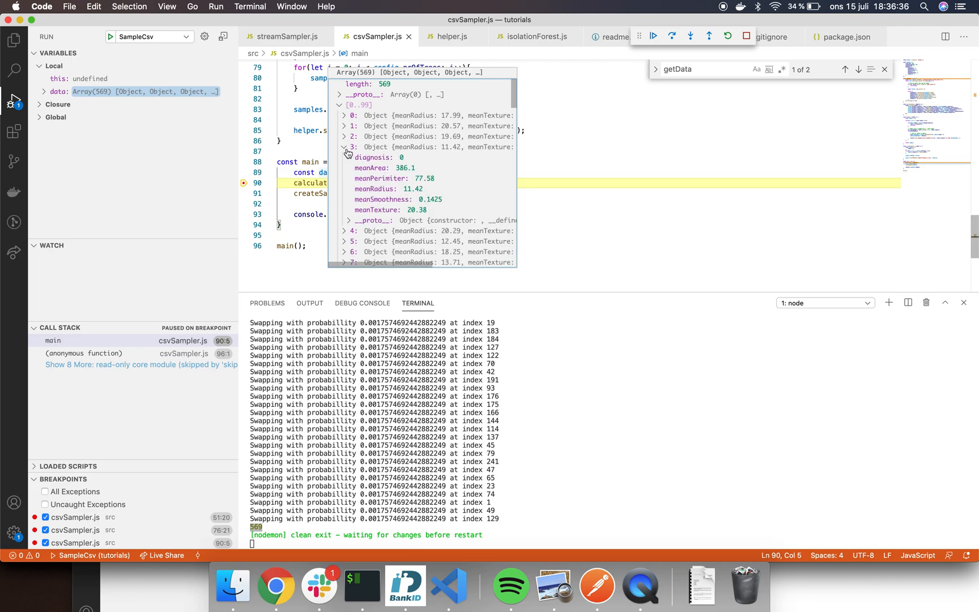
{"action": "left_click", "coordinate": [345, 158]}
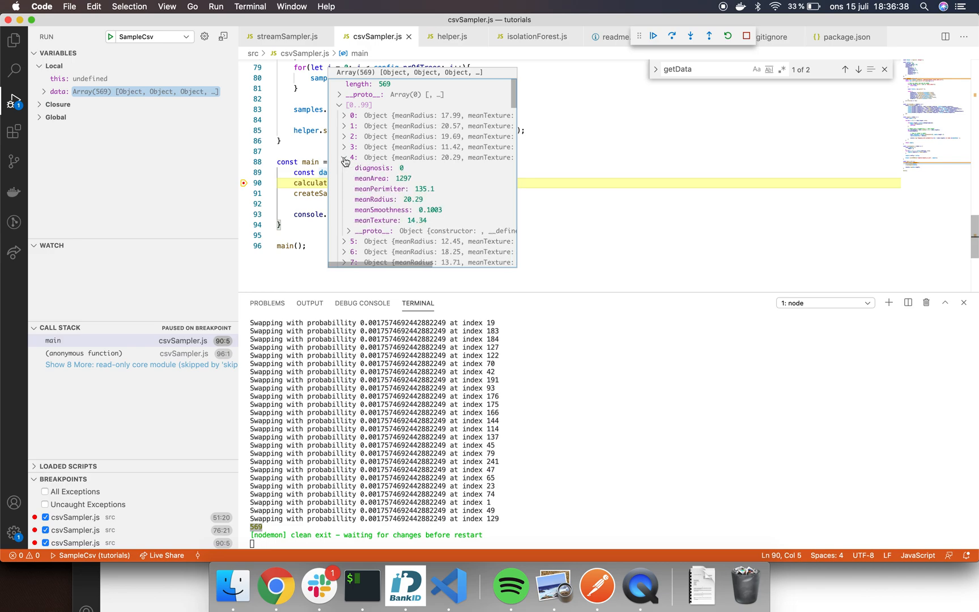
{"action": "mouse_move", "coordinate": [401, 179]}
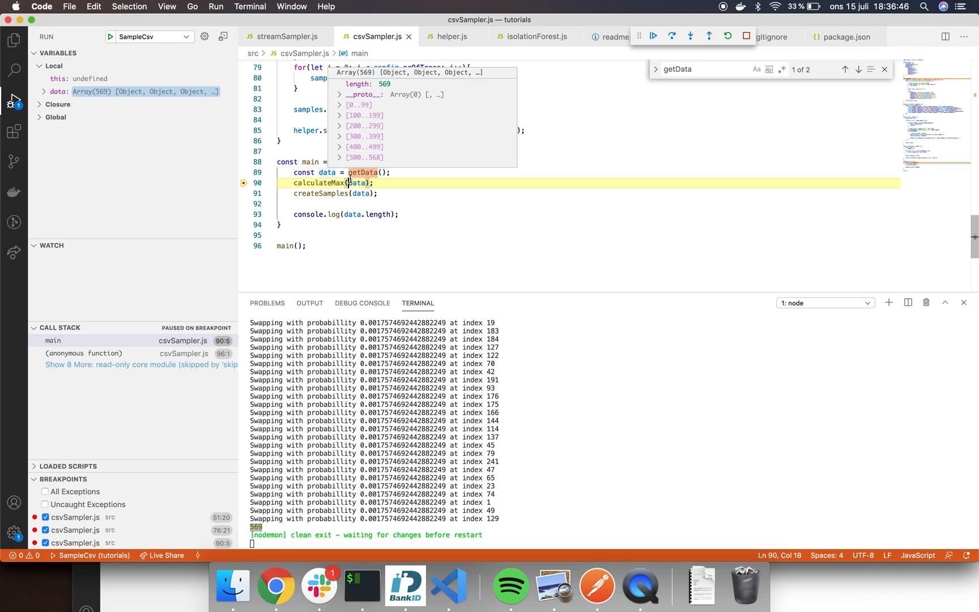
Step: Find the calculateMax definition and review its meanPerimeter and other maximum lines
{"action": "double_click", "coordinate": [319, 183]}
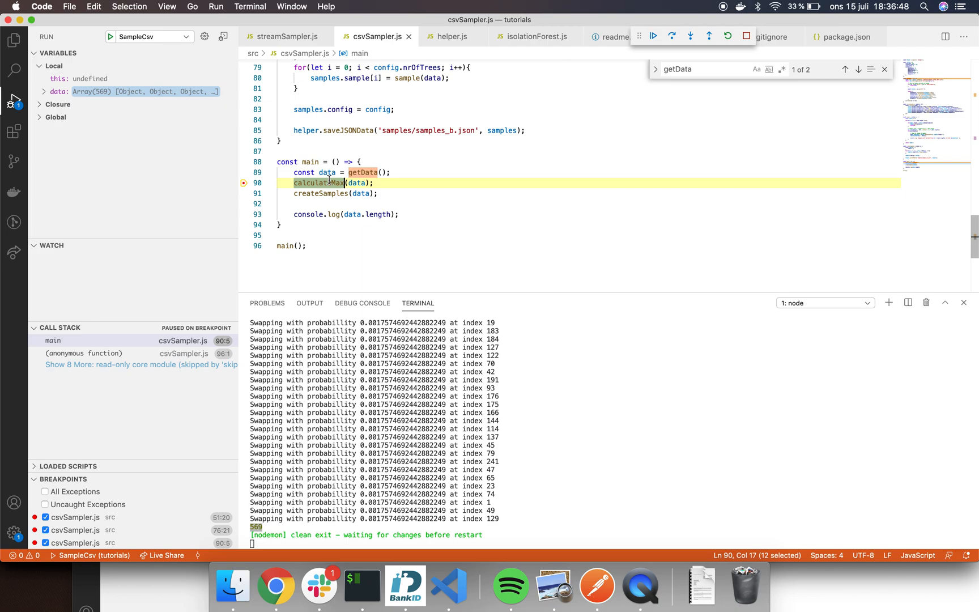
{"action": "type", "text": "calculateMax"}
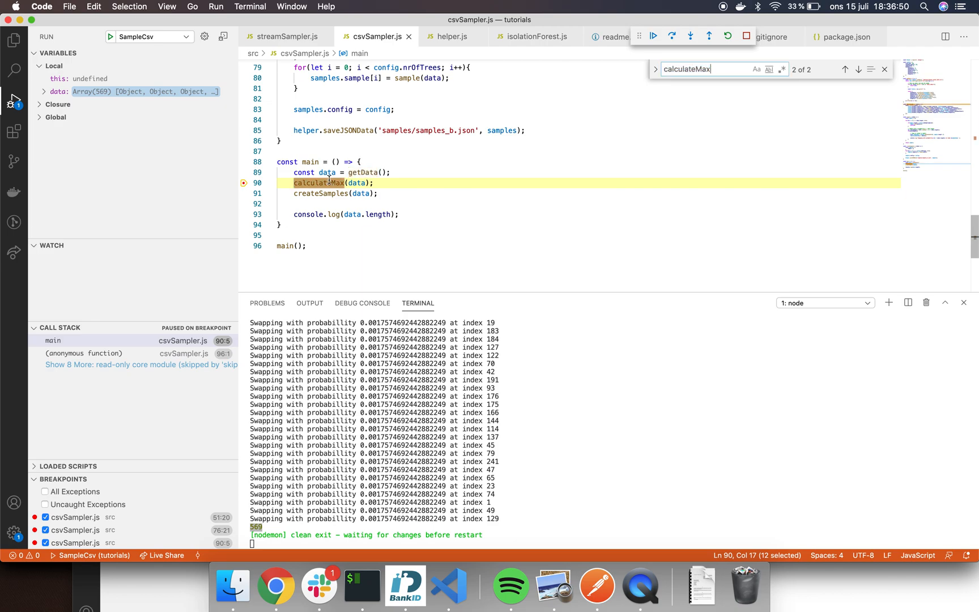
{"action": "left_click", "coordinate": [846, 69]}
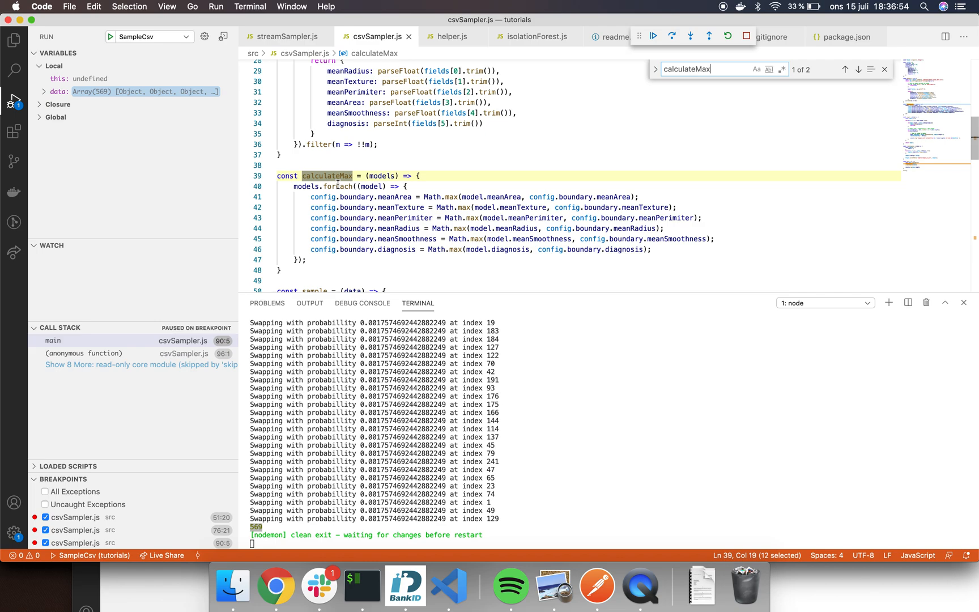
{"action": "scroll", "scroll_direction": "down", "scroll_amount": 3}
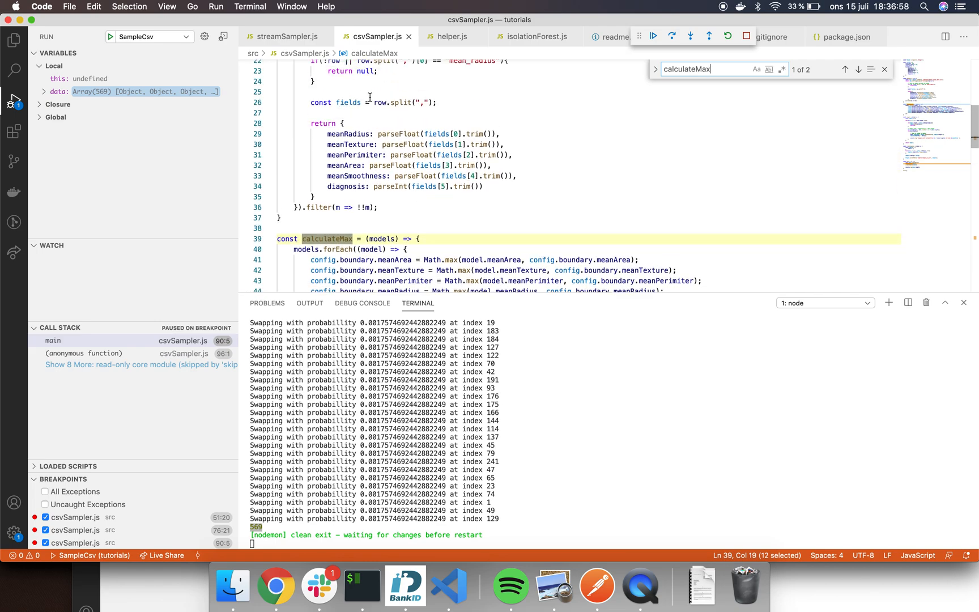
{"action": "scroll", "scroll_direction": "down", "scroll_amount": 3}
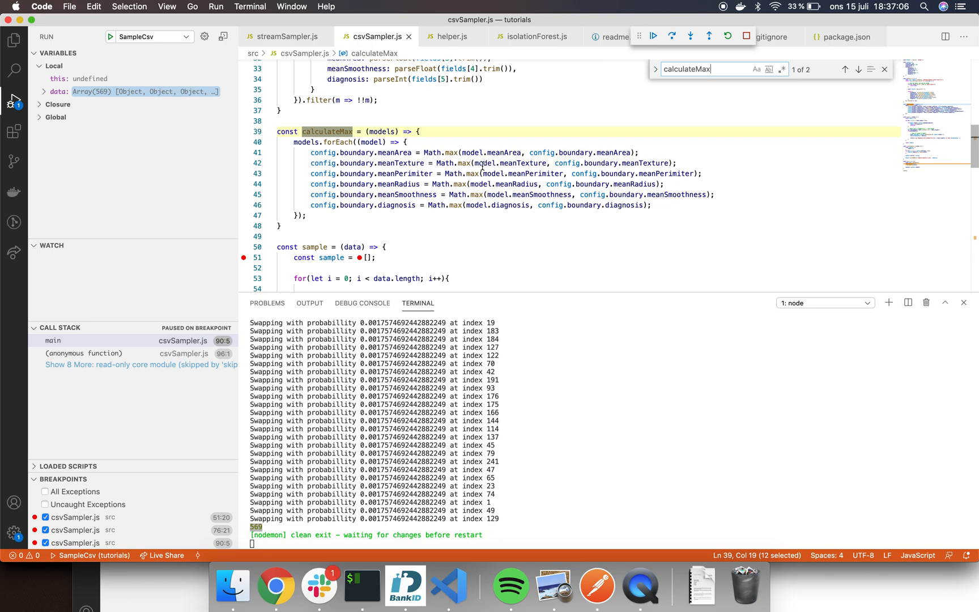
{"action": "double_click", "coordinate": [506, 151]}
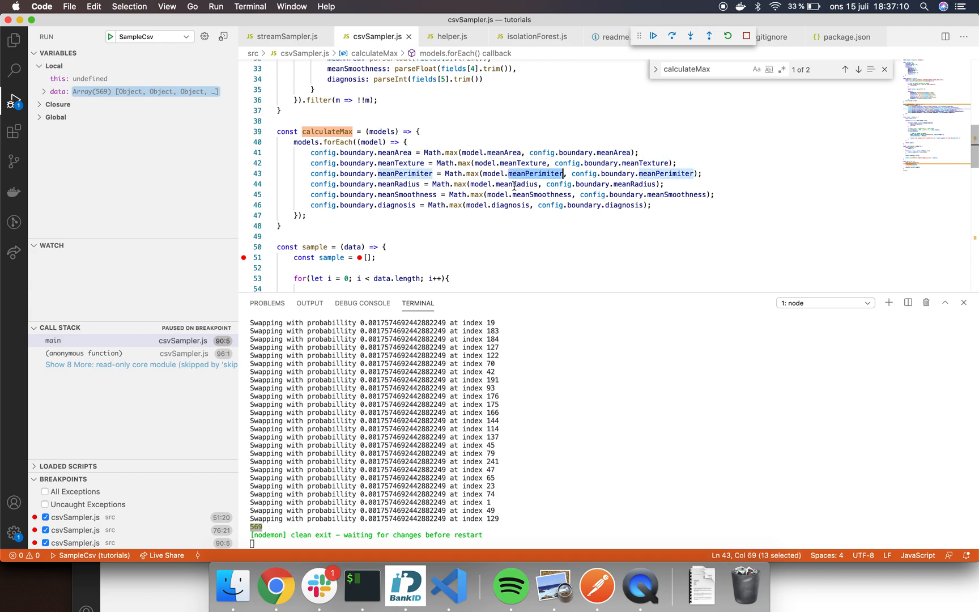
{"action": "double_click", "coordinate": [510, 205]}
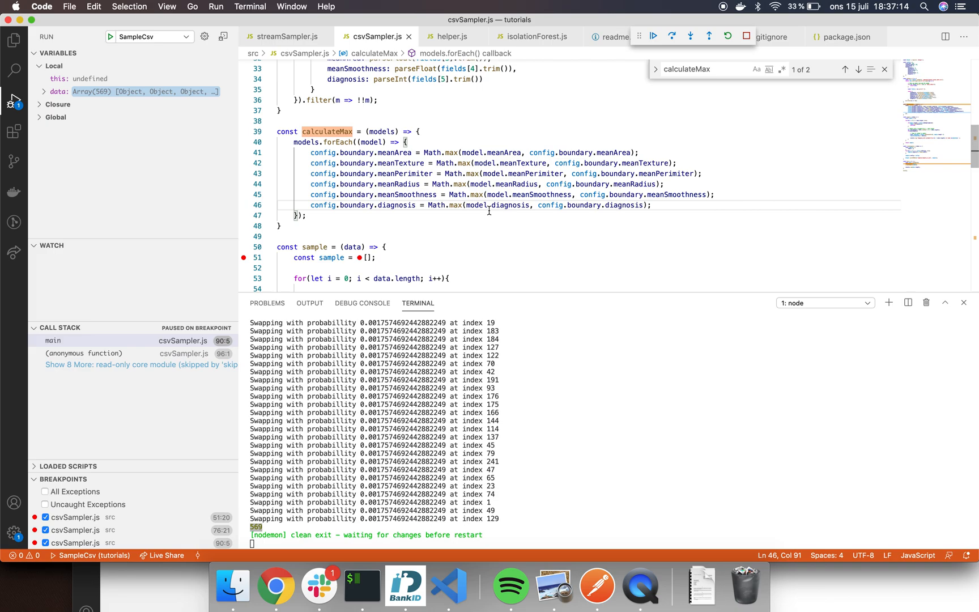
Step: Review the config's zeroed boundary block and nrOfTrees setting, then move on toward createSamples
{"action": "scroll", "scroll_direction": "down", "scroll_amount": 3}
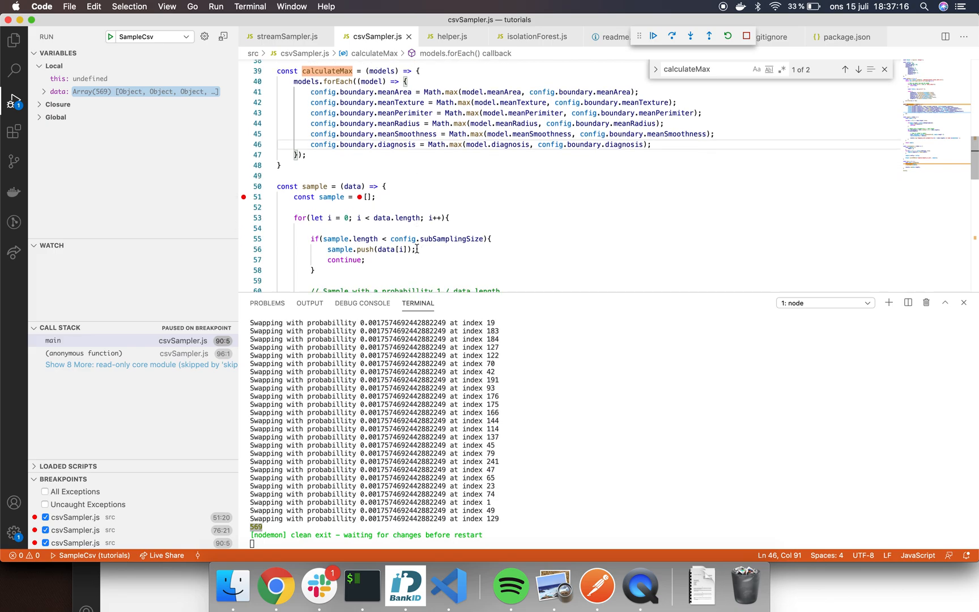
{"action": "scroll", "scroll_direction": "down", "scroll_amount": 3}
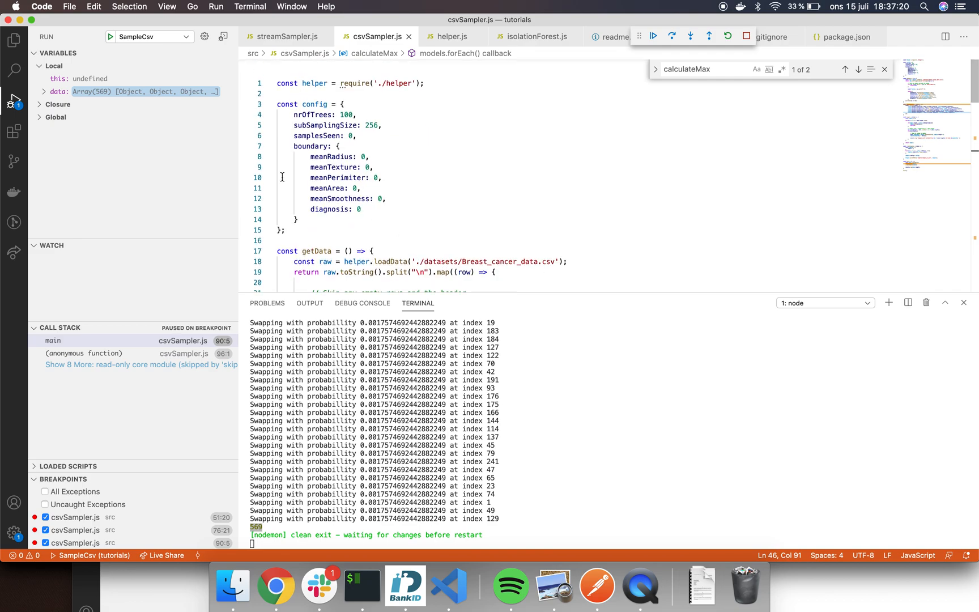
{"action": "left_click_drag", "start_coordinate": [292, 146], "coordinate": [298, 219]}
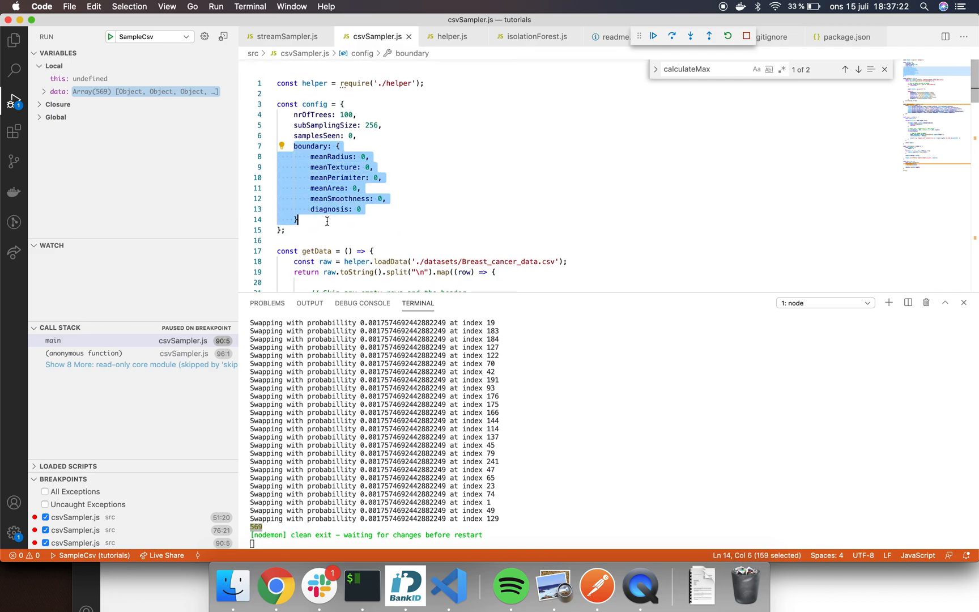
{"action": "double_click", "coordinate": [313, 114]}
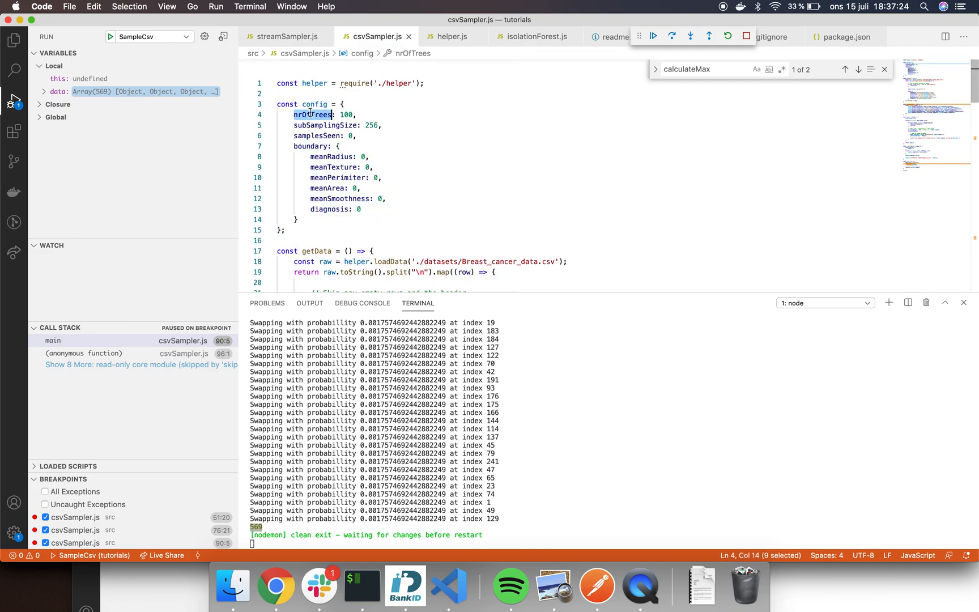
{"action": "double_click", "coordinate": [325, 126]}
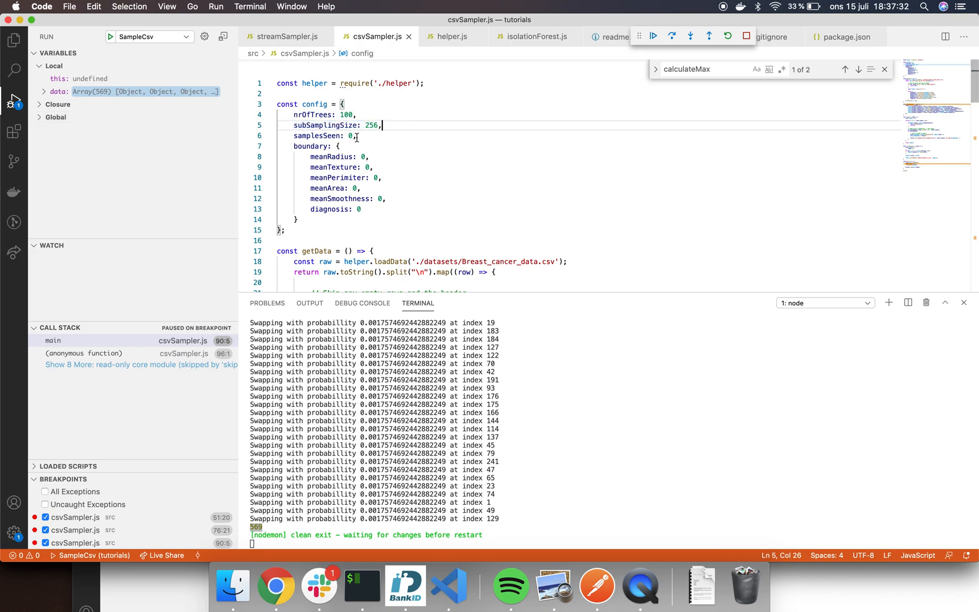
{"action": "mouse_move", "coordinate": [385, 171]}
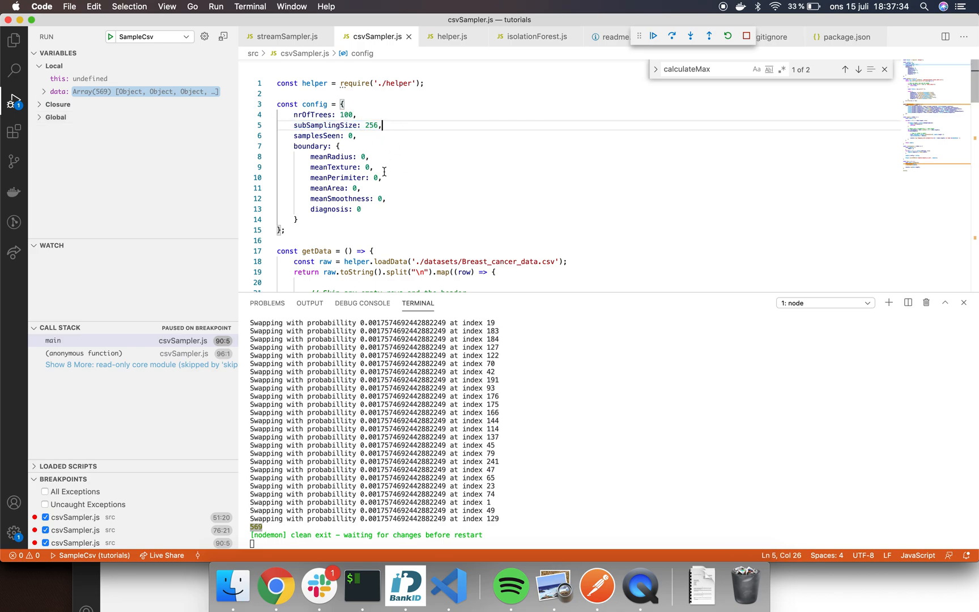
{"action": "scroll", "scroll_direction": "down", "scroll_amount": 3}
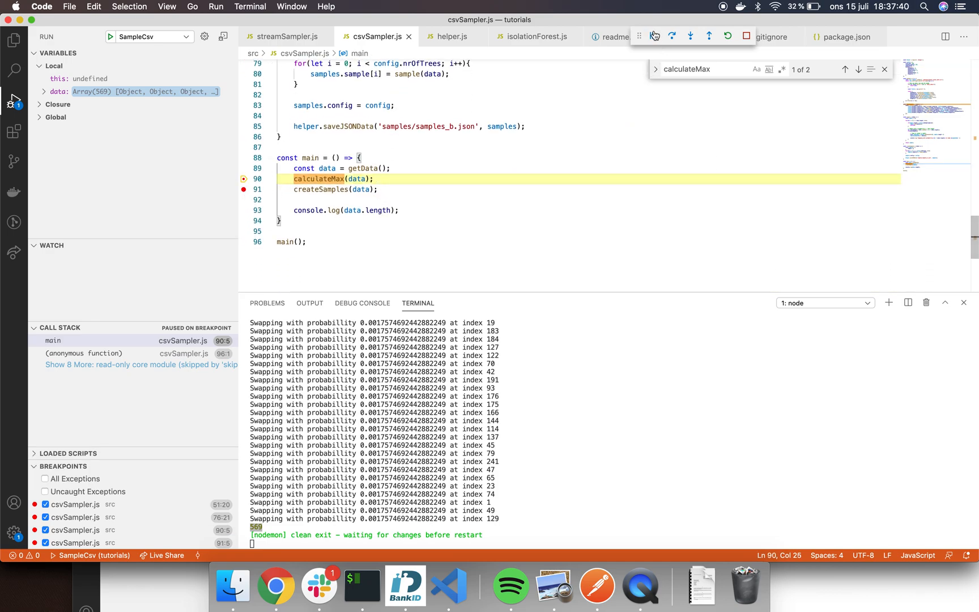
Step: Continue to createSamples and step over the samples object creation to pause at the sampling loop
{"action": "left_click", "coordinate": [673, 35]}
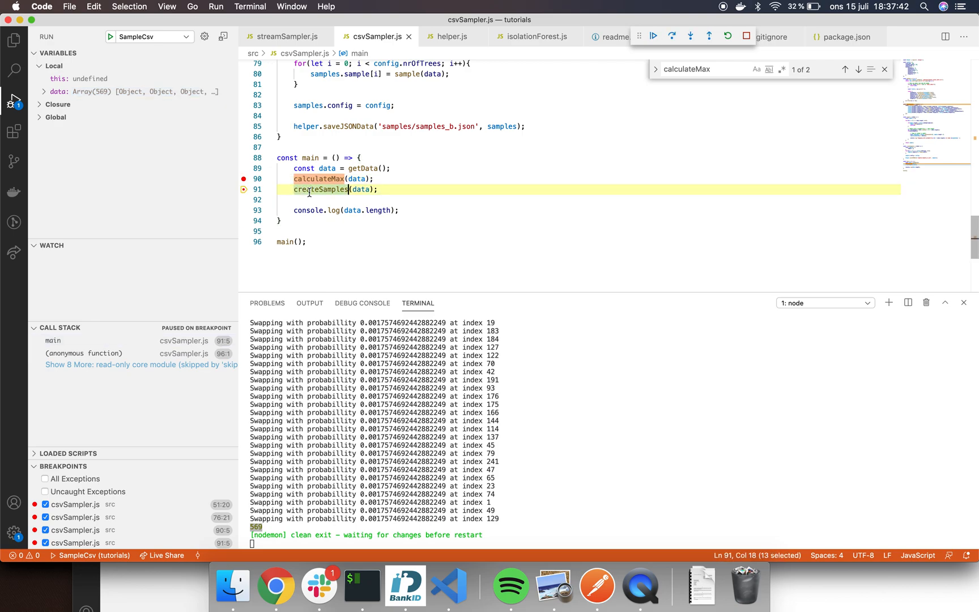
{"action": "type", "text": "createSamples"}
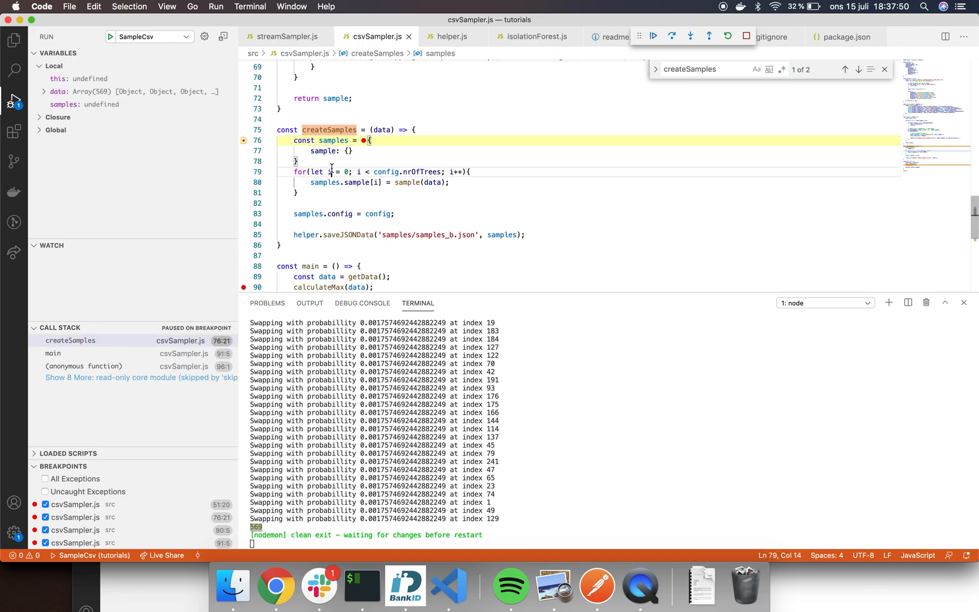
{"action": "left_click", "coordinate": [671, 35]}
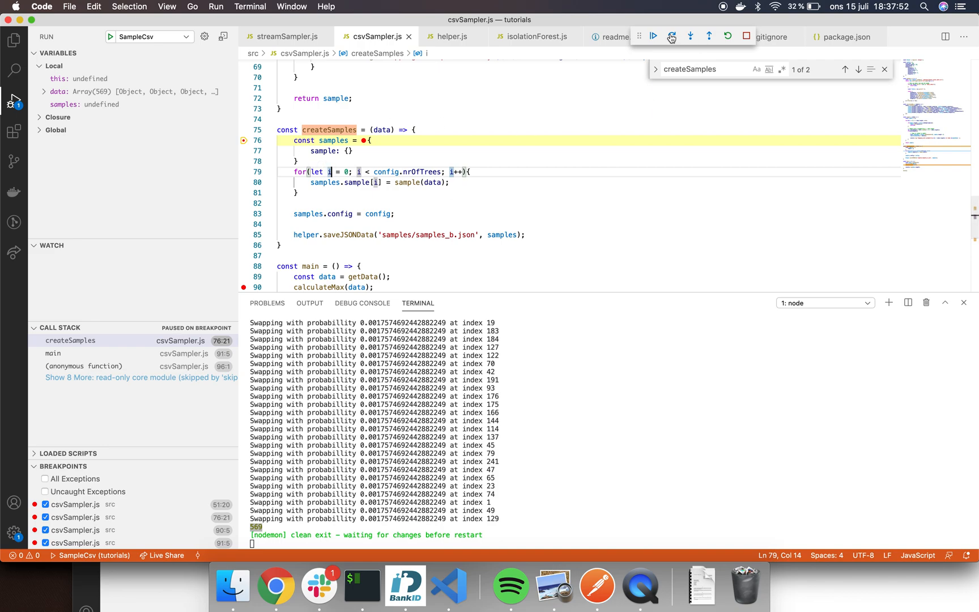
{"action": "left_click", "coordinate": [672, 35]}
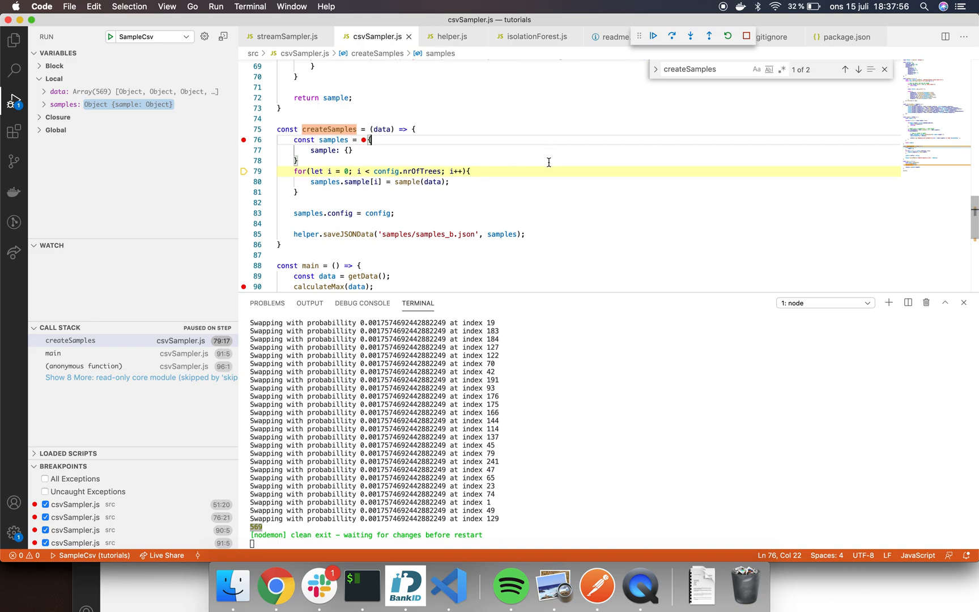
{"action": "left_click", "coordinate": [671, 35]}
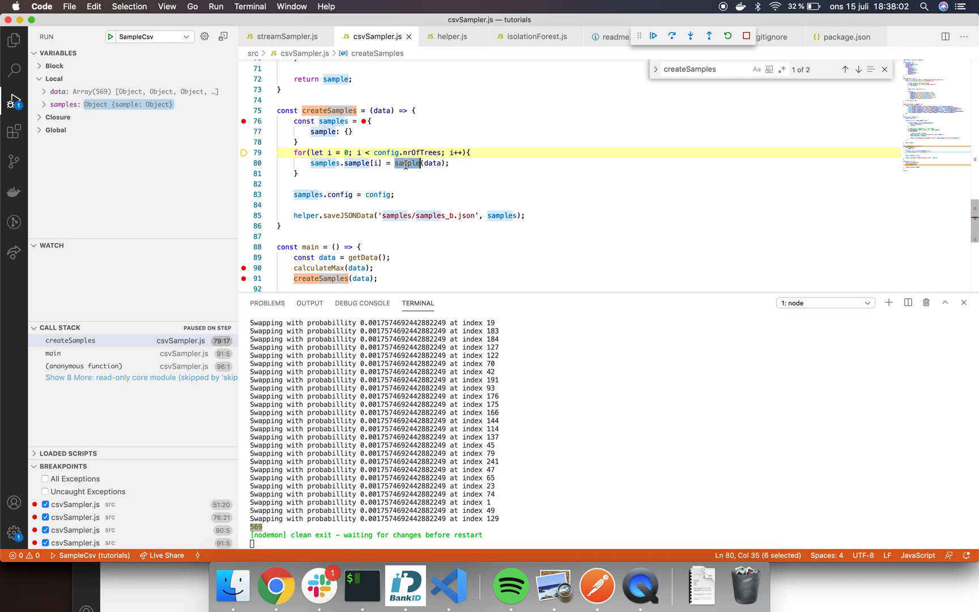
{"action": "mouse_move", "coordinate": [317, 216]}
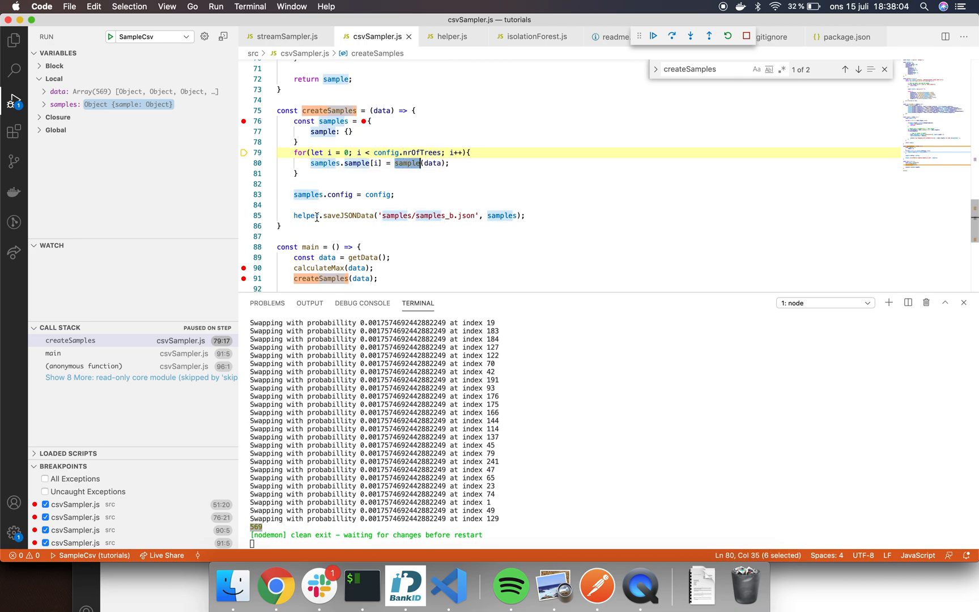
{"action": "triple_click", "coordinate": [406, 215]}
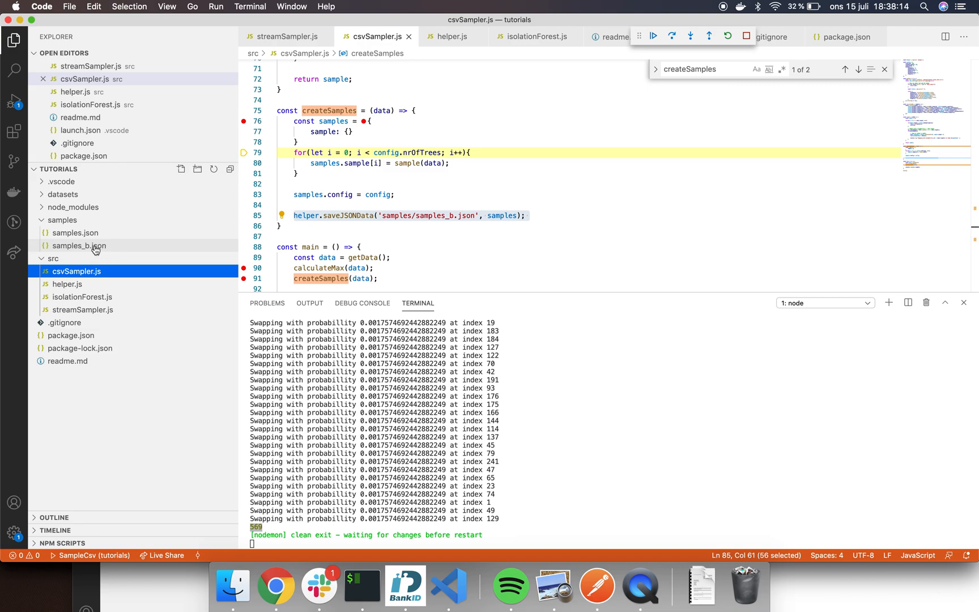
{"action": "mouse_move", "coordinate": [79, 246]}
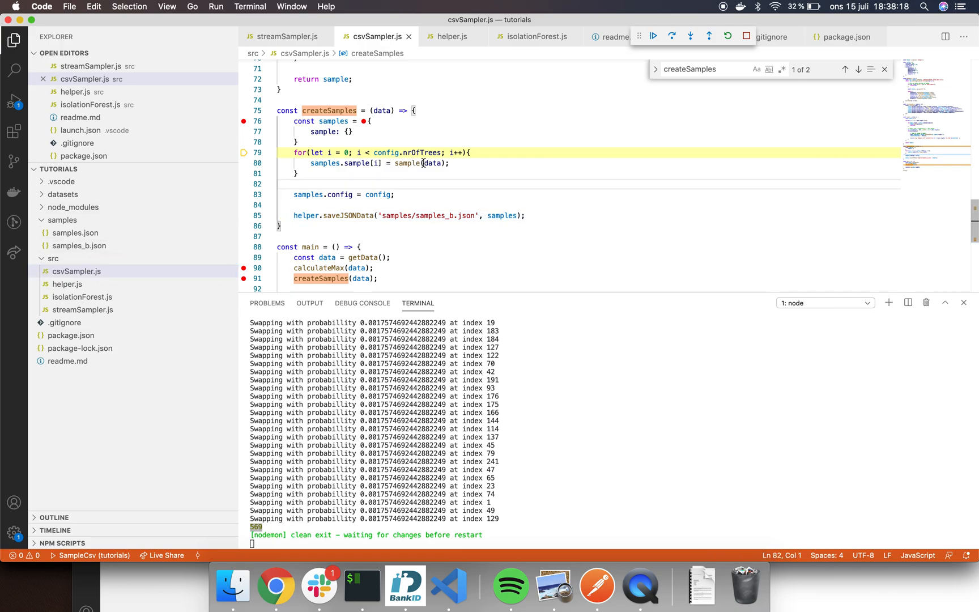
Step: Search csvSampler.js for 'sample' and step through matches to reach the reservoir-sampling function
{"action": "type", "text": "sample"}
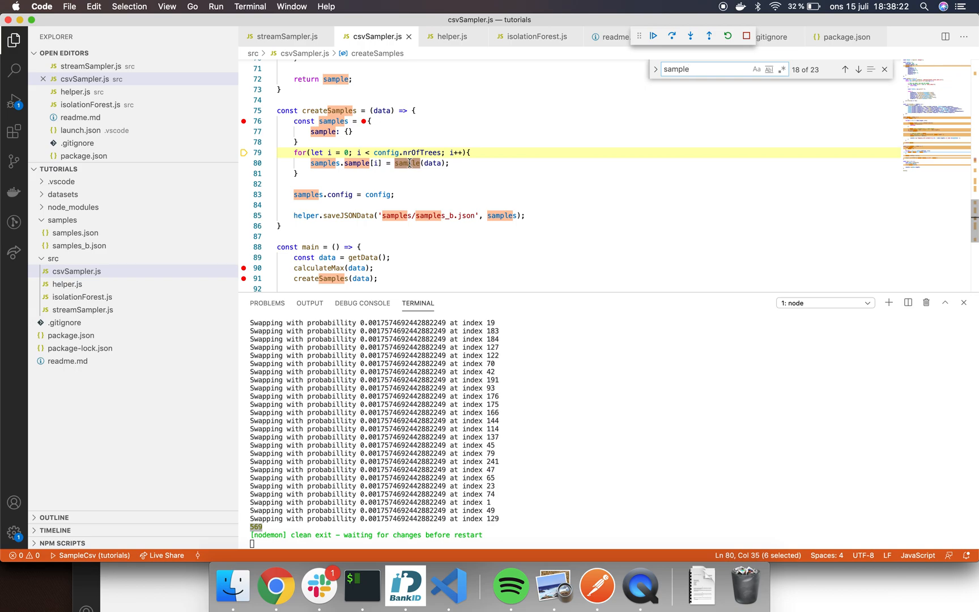
{"action": "left_click", "coordinate": [845, 69]}
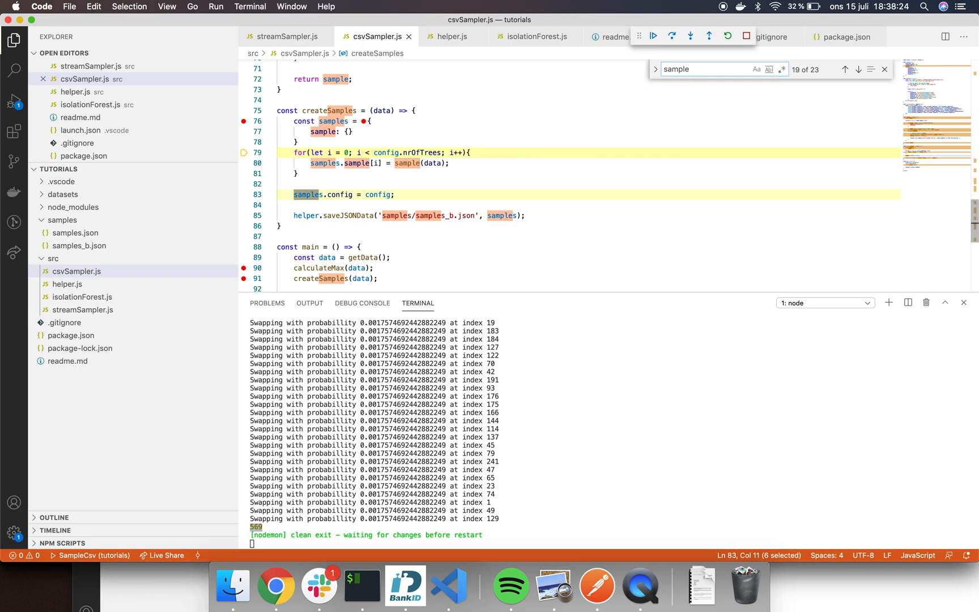
{"action": "left_click", "coordinate": [859, 69]}
{"action": "type", "text": "("}
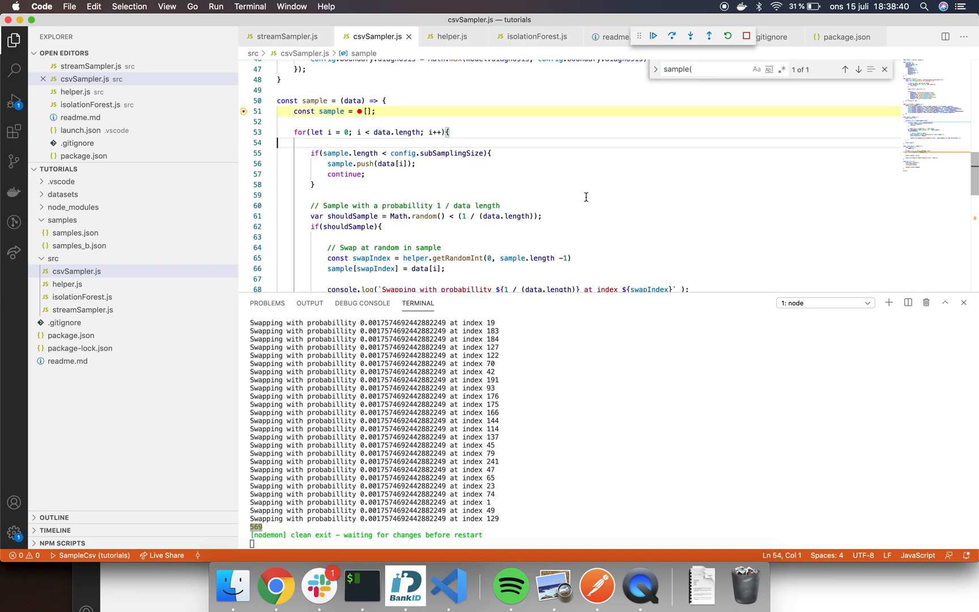
{"action": "mouse_move", "coordinate": [327, 82]}
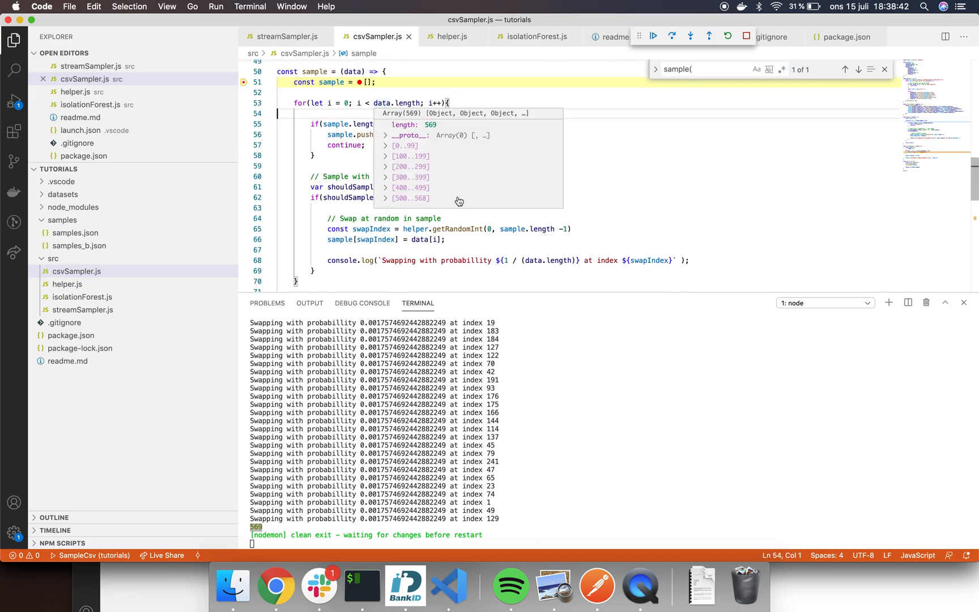
Step: Break on the sample length check, continue into sample, and examine the shouldSample line
{"action": "left_click", "coordinate": [334, 176]}
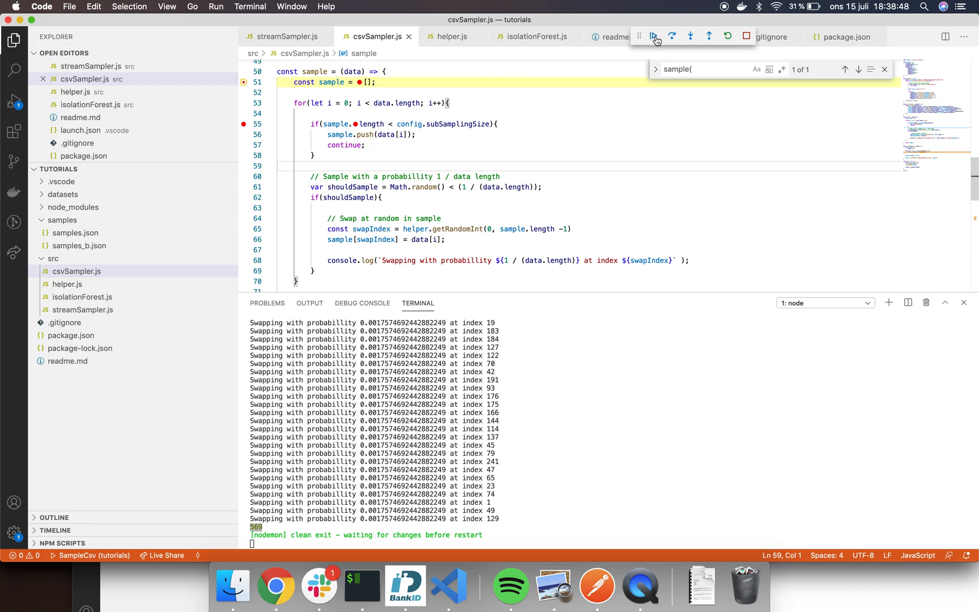
{"action": "left_click", "coordinate": [672, 35]}
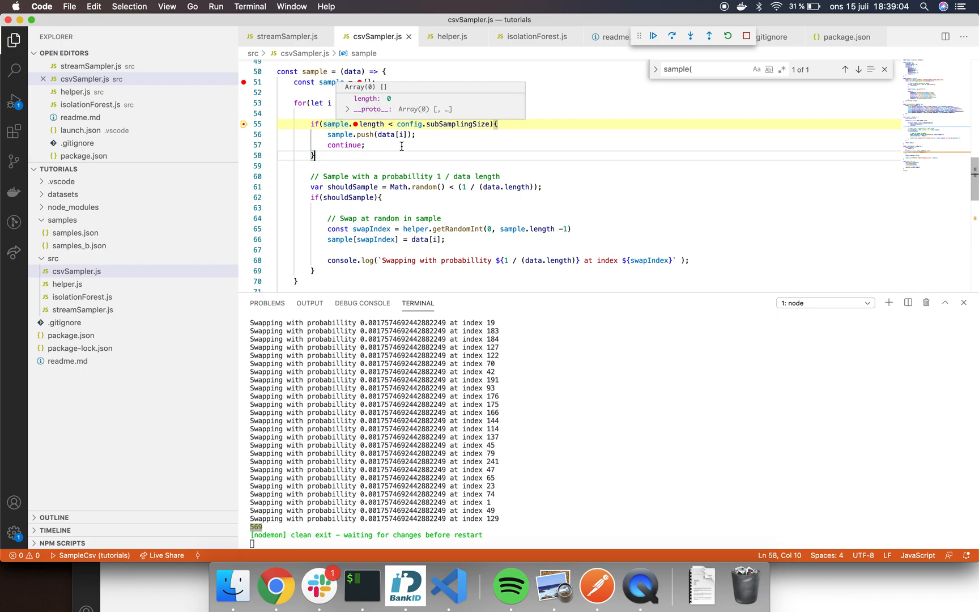
{"action": "double_click", "coordinate": [344, 145]}
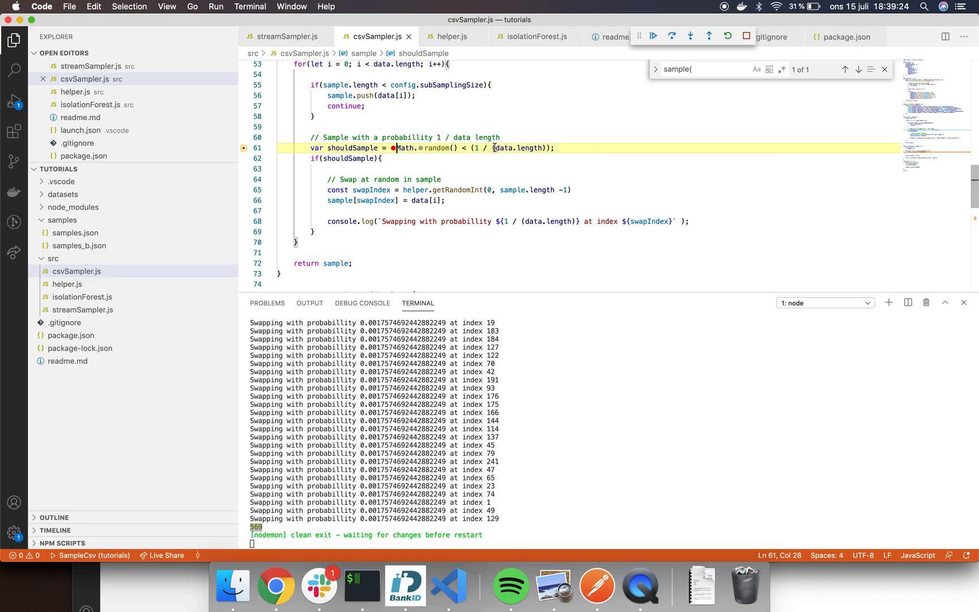
Step: Examine the Math.random() probability expression on the shouldSample line
{"action": "double_click", "coordinate": [518, 149]}
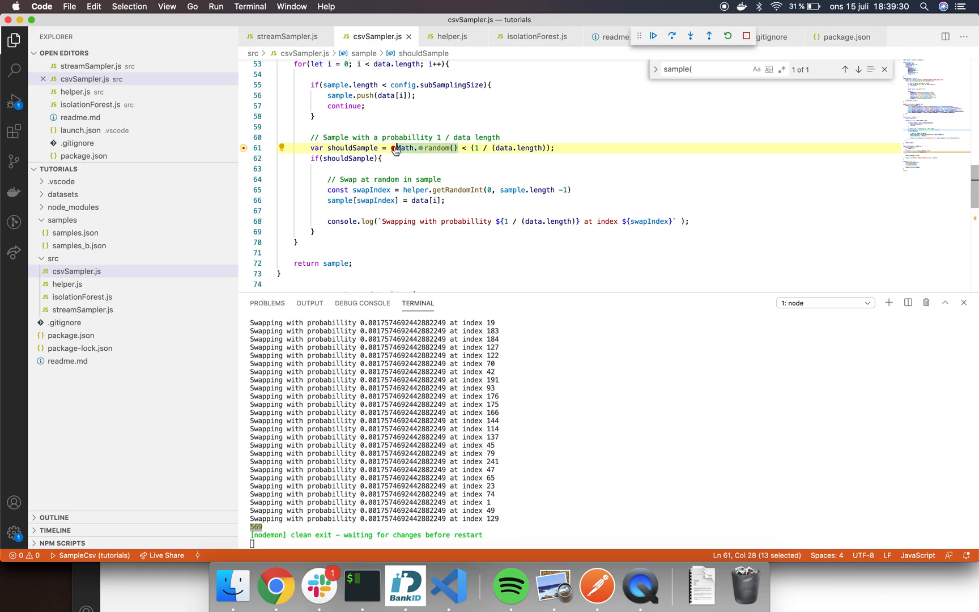
{"action": "left_click", "coordinate": [382, 157]}
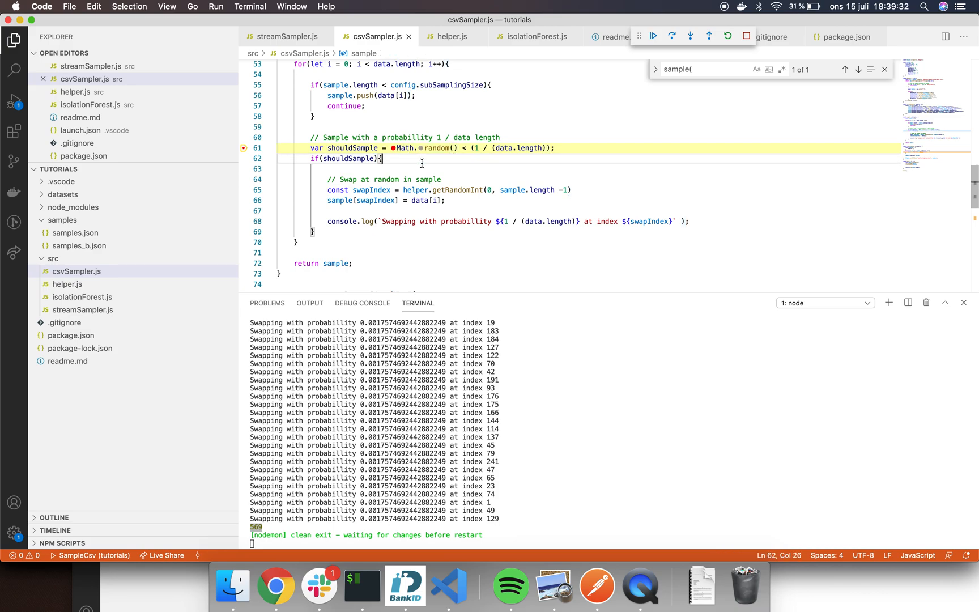
{"action": "mouse_move", "coordinate": [475, 147]}
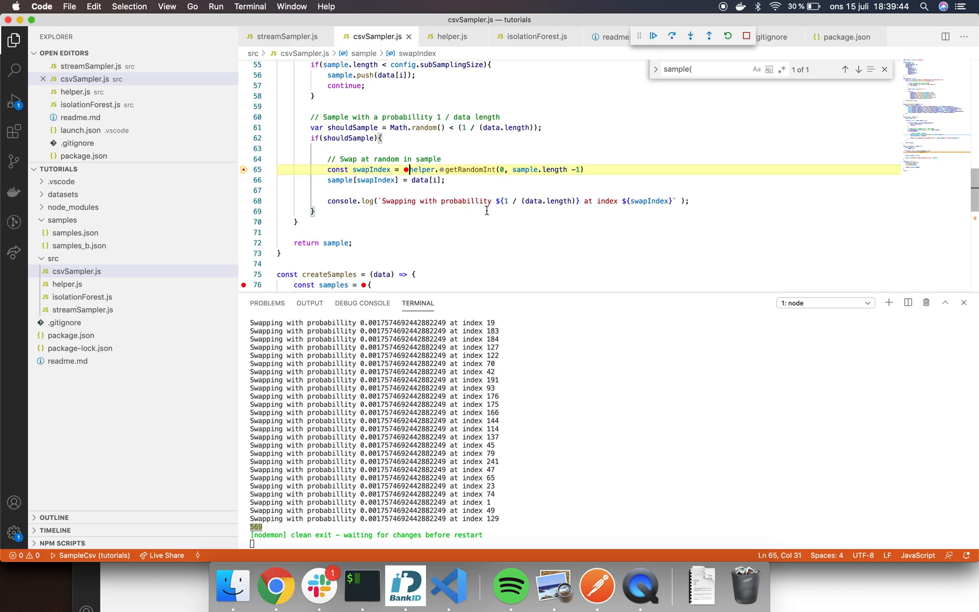
{"action": "mouse_move", "coordinate": [468, 169]}
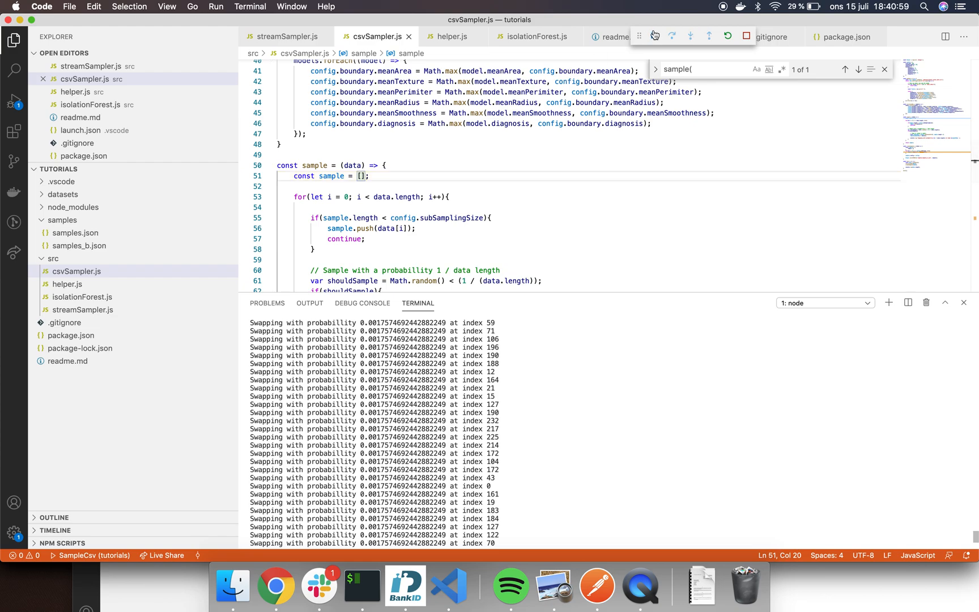
Step: Open the generated samples/samples_b.json from the Explorer
{"action": "scroll", "scroll_direction": "down", "scroll_amount": 3}
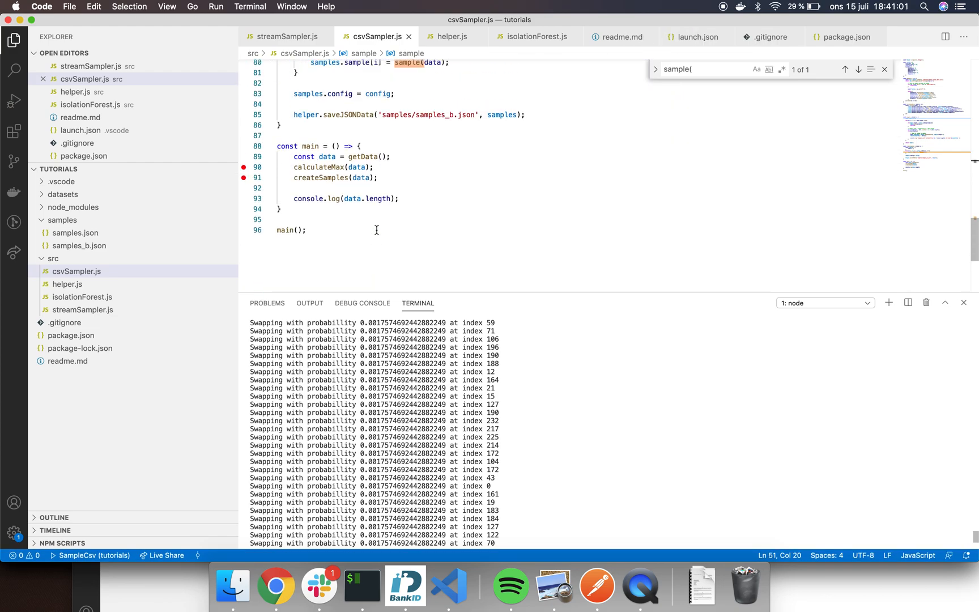
{"action": "left_click", "coordinate": [77, 271]}
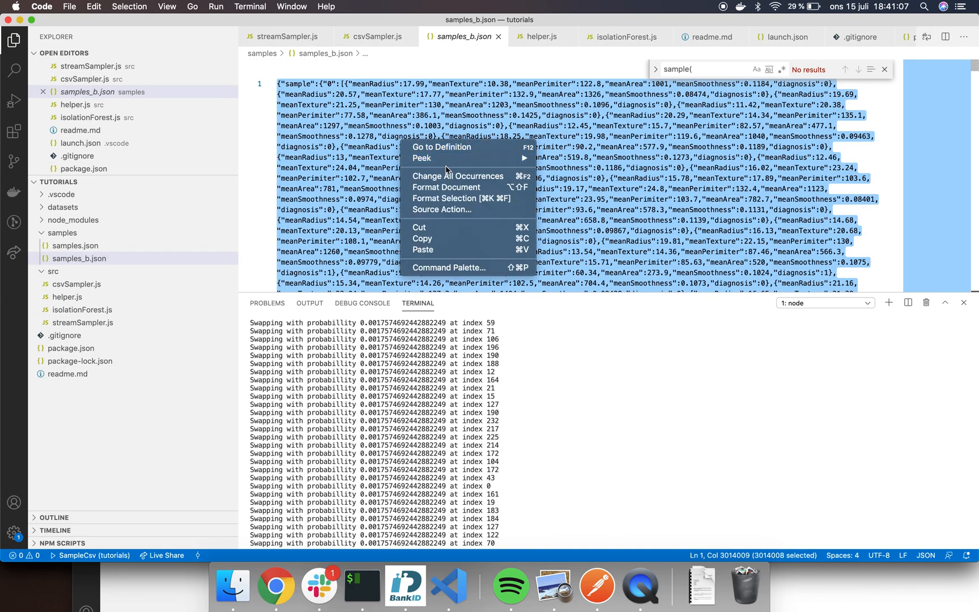
{"action": "mouse_move", "coordinate": [446, 199]}
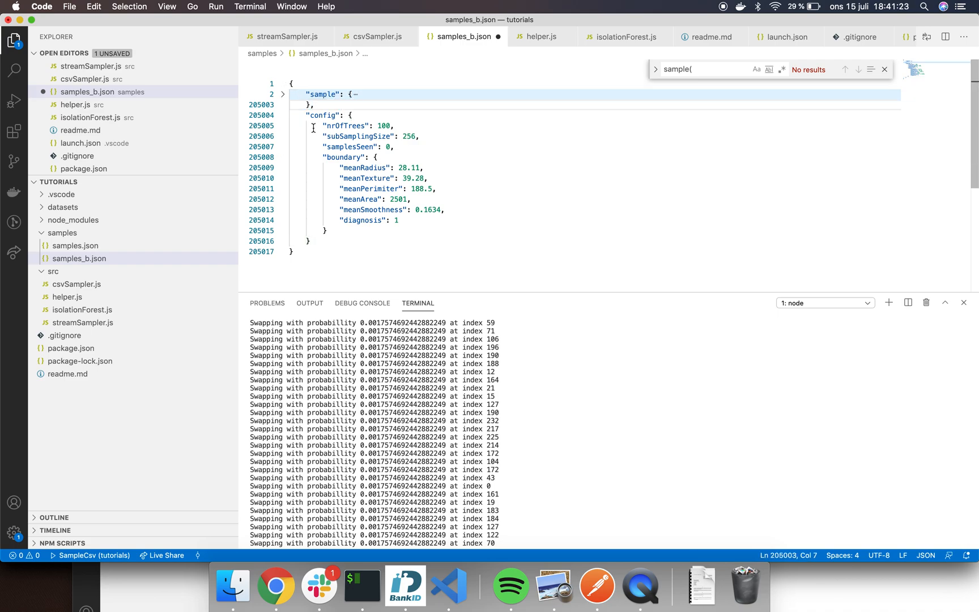
Step: Expand the sample block in samples_b.json and scroll through its rows
{"action": "left_click_drag", "start_coordinate": [315, 125], "coordinate": [383, 220]}
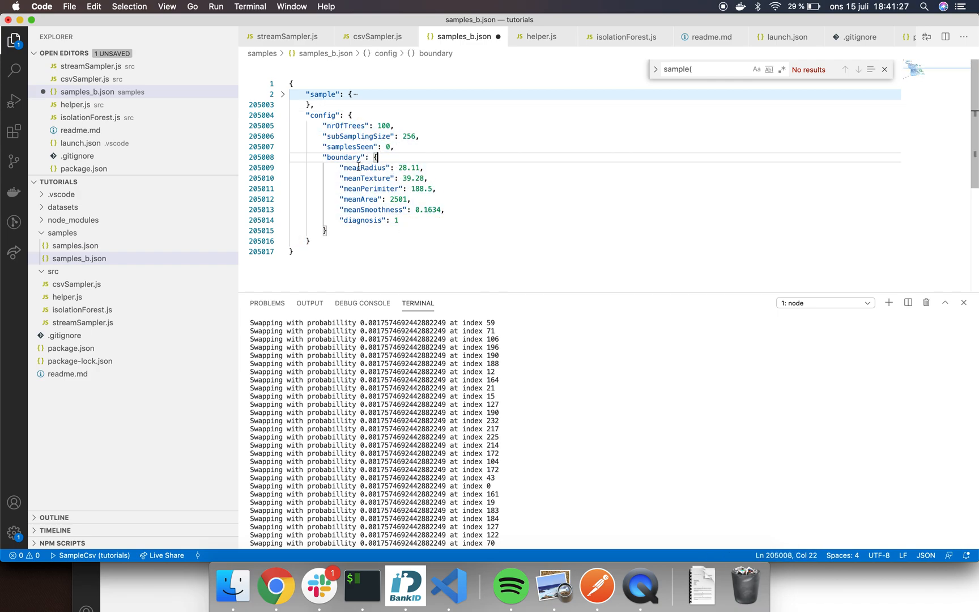
{"action": "left_click", "coordinate": [423, 188]}
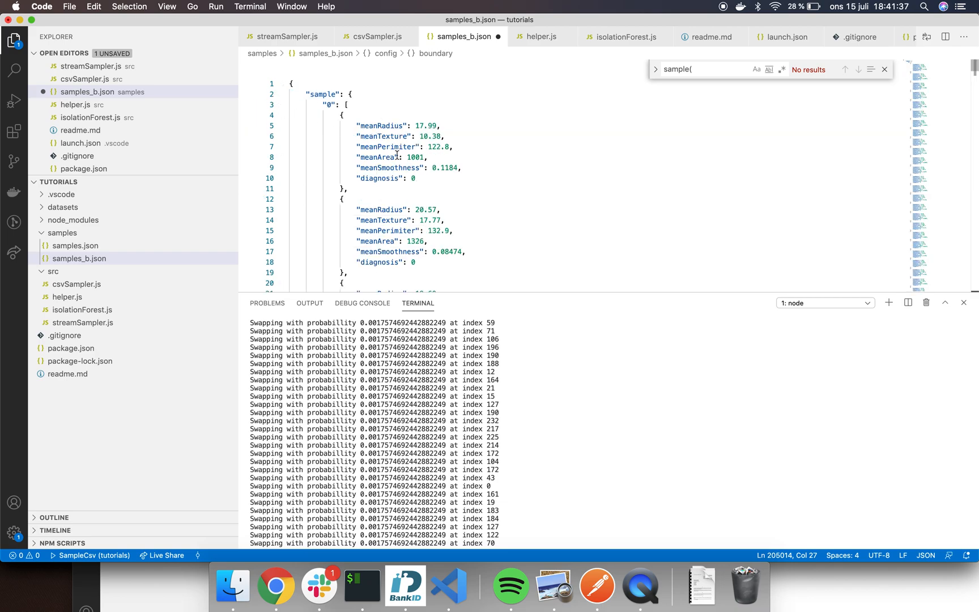
{"action": "scroll", "scroll_direction": "down", "scroll_amount": 3}
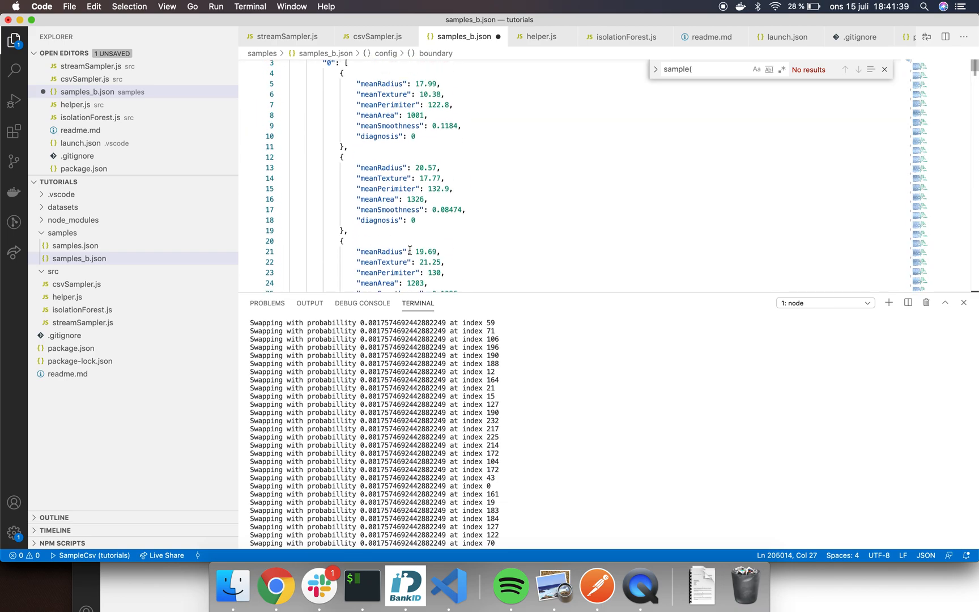
{"action": "scroll", "scroll_direction": "down", "scroll_amount": 3}
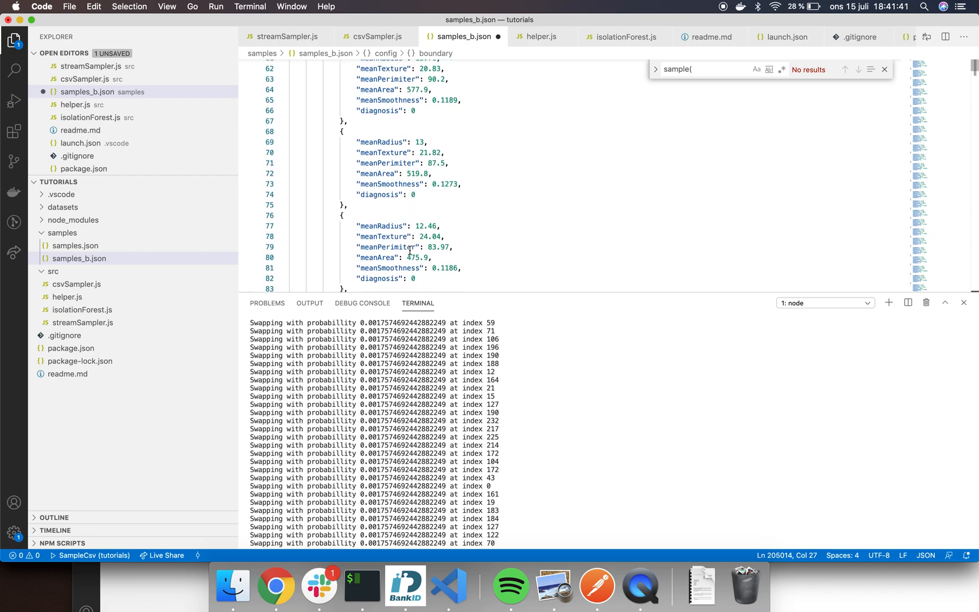
{"action": "scroll", "scroll_direction": "down", "scroll_amount": 3}
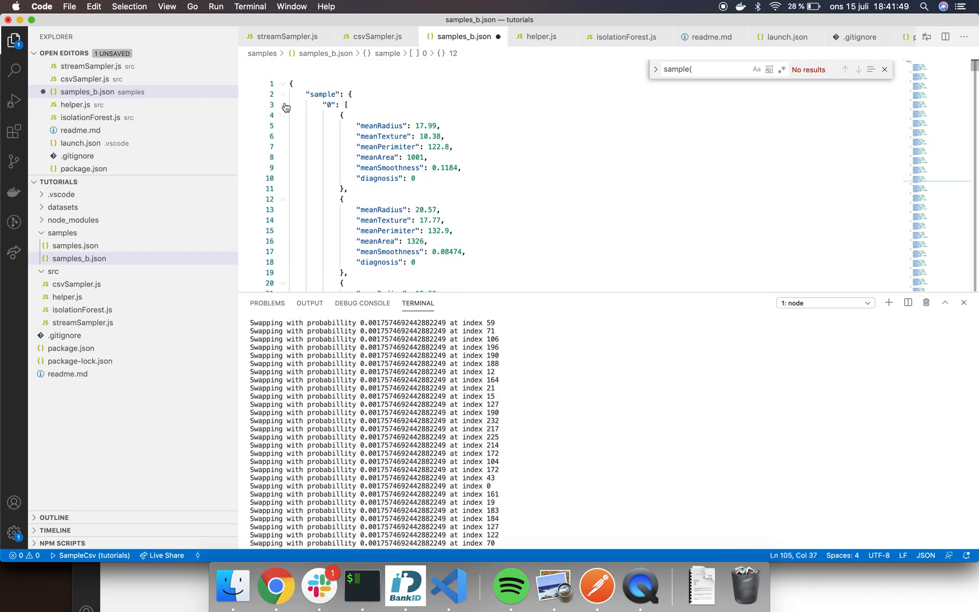
Step: Collapse sample entries 0, 1, 2 and 3, leaving entry 4's rows showing
{"action": "left_click", "coordinate": [283, 104]}
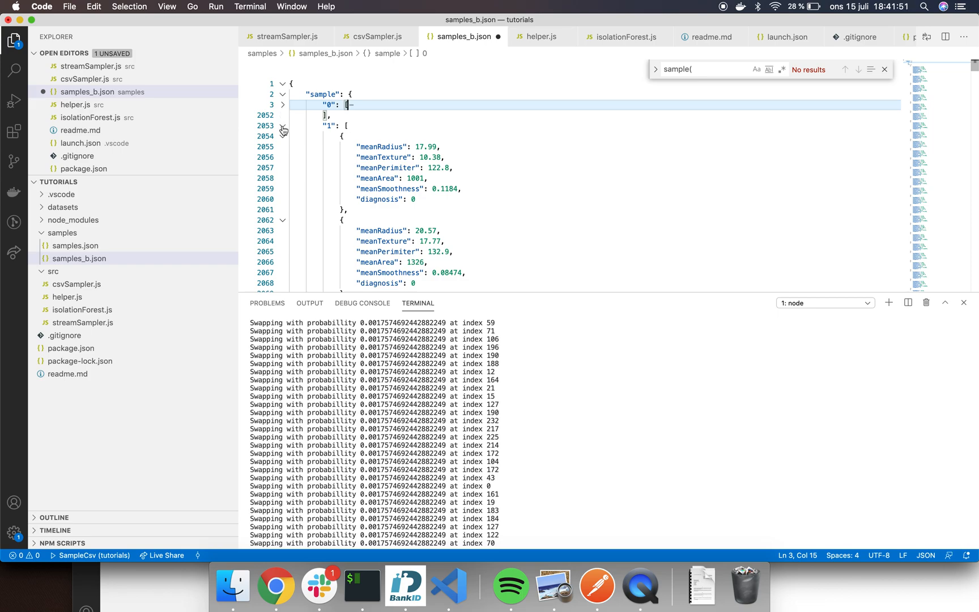
{"action": "left_click", "coordinate": [282, 126]}
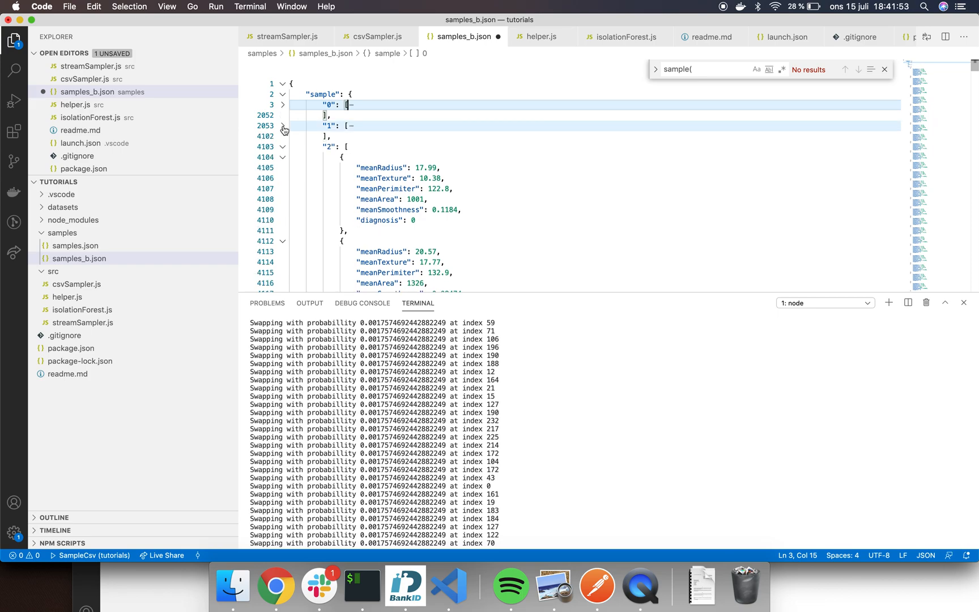
{"action": "left_click", "coordinate": [284, 146]}
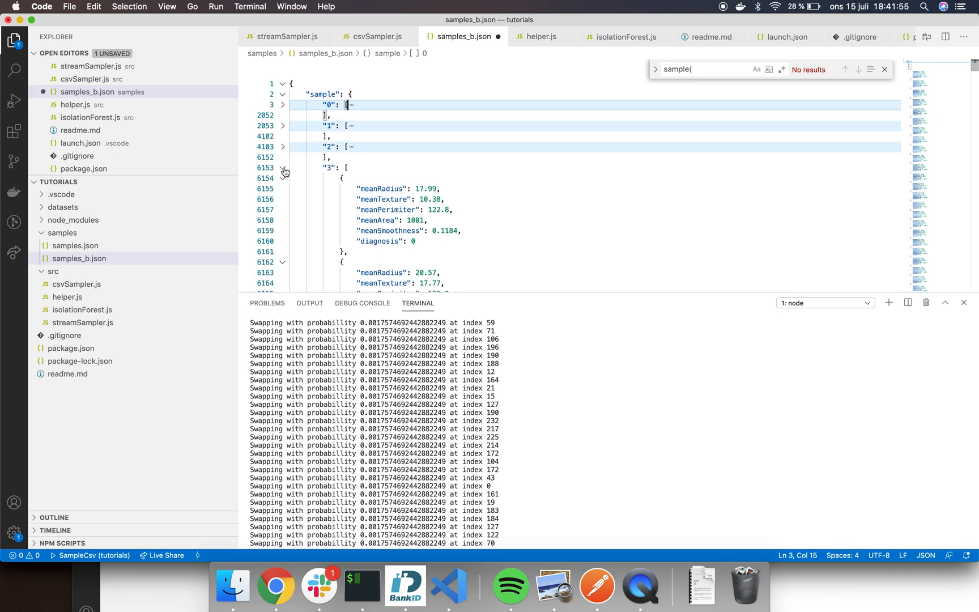
{"action": "left_click", "coordinate": [284, 168]}
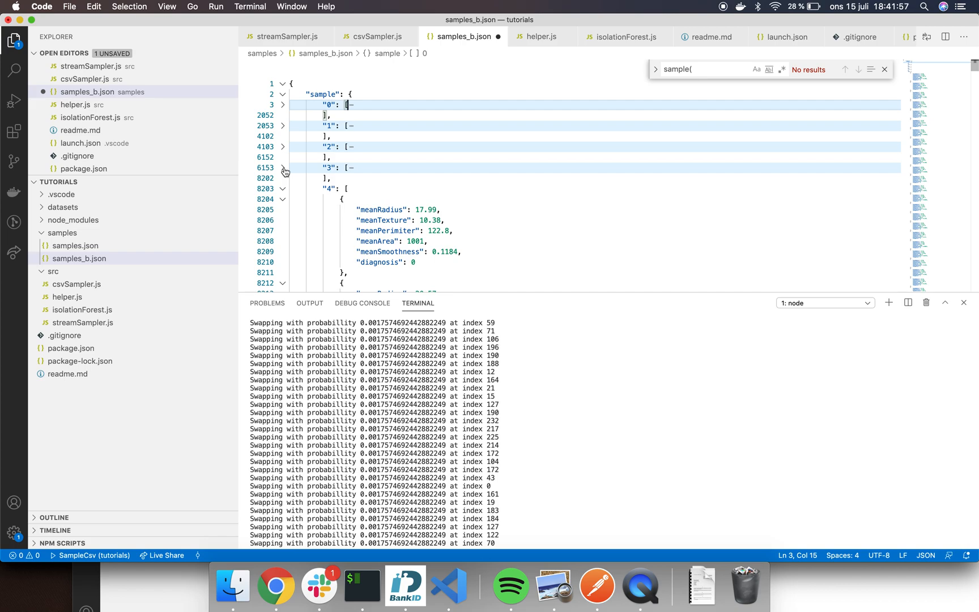
{"action": "mouse_move", "coordinate": [211, 200]}
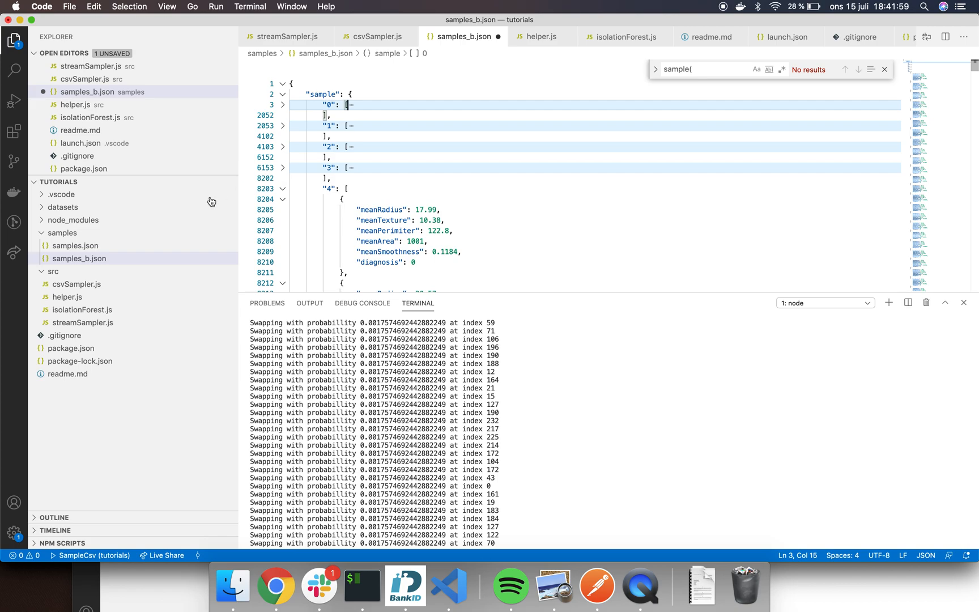